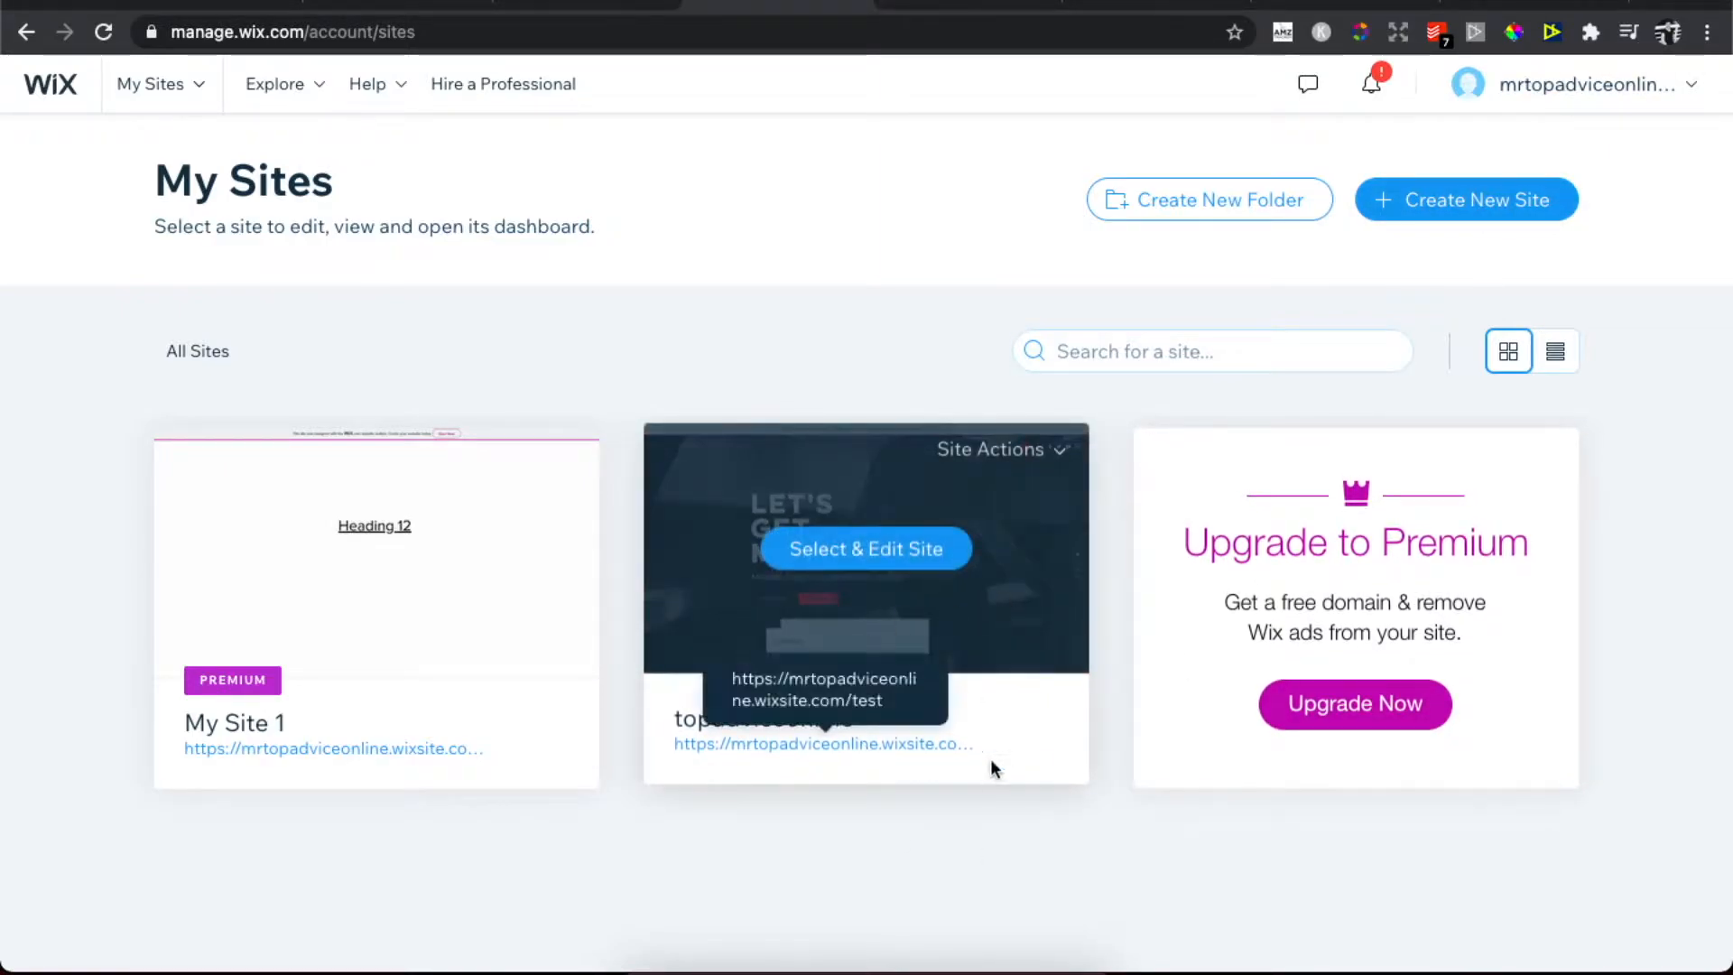
pyautogui.moveTo(896, 728)
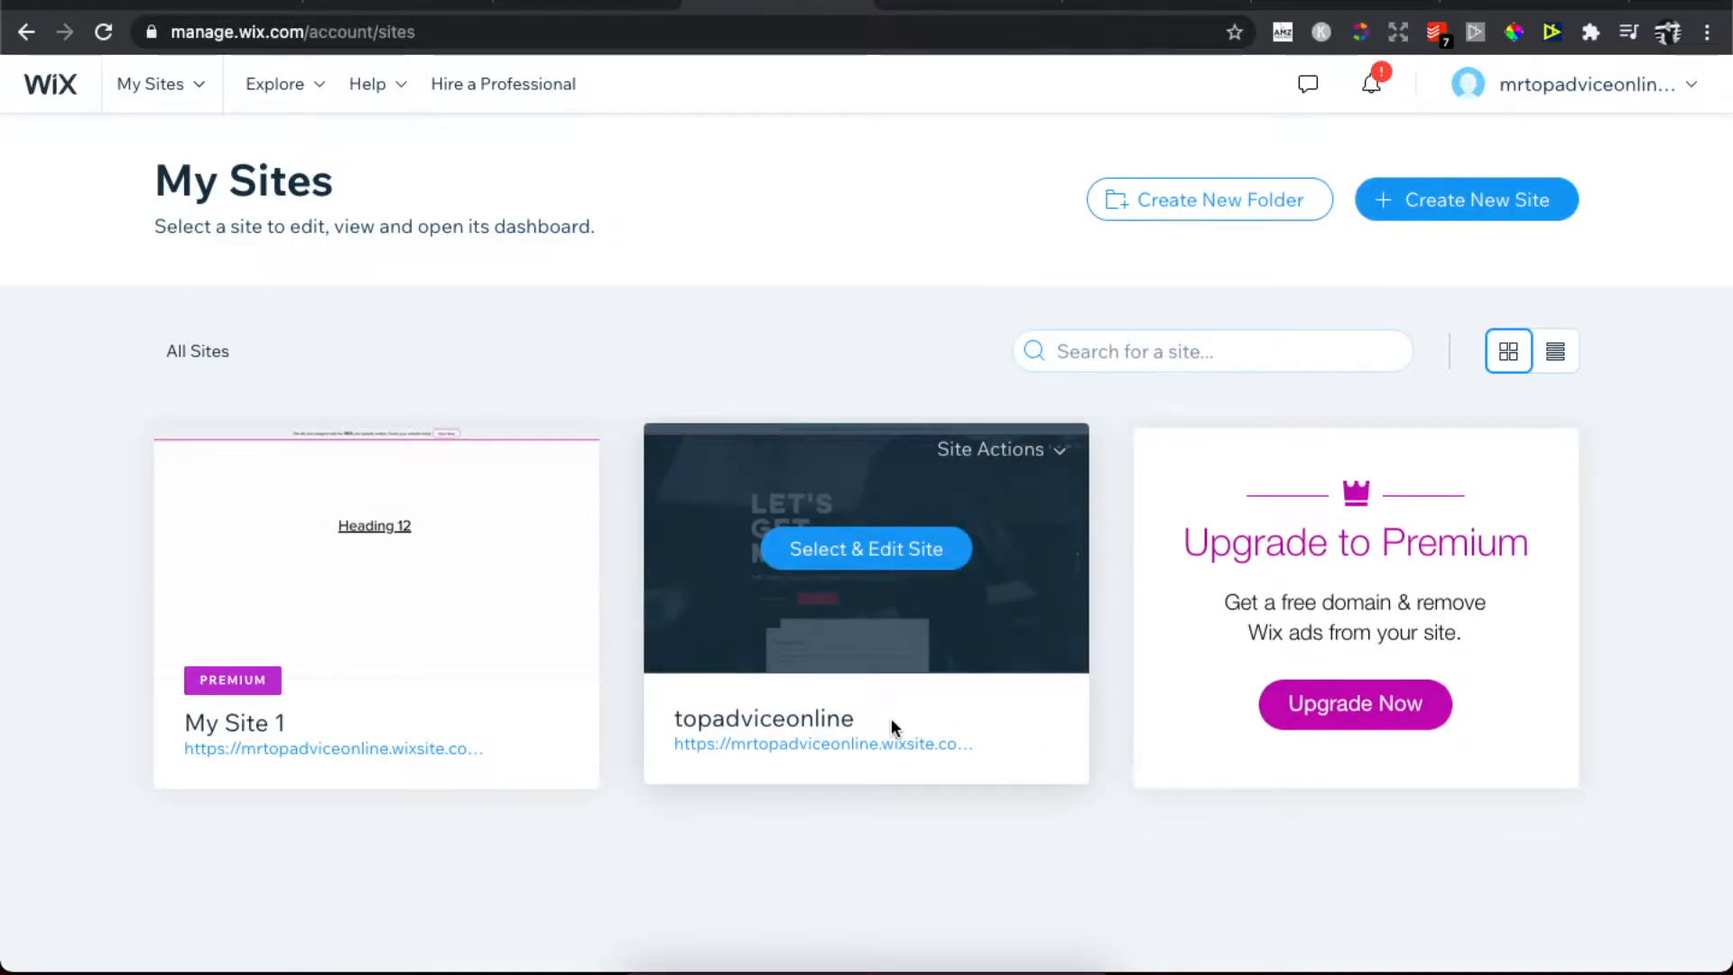
pyautogui.moveTo(1516, 141)
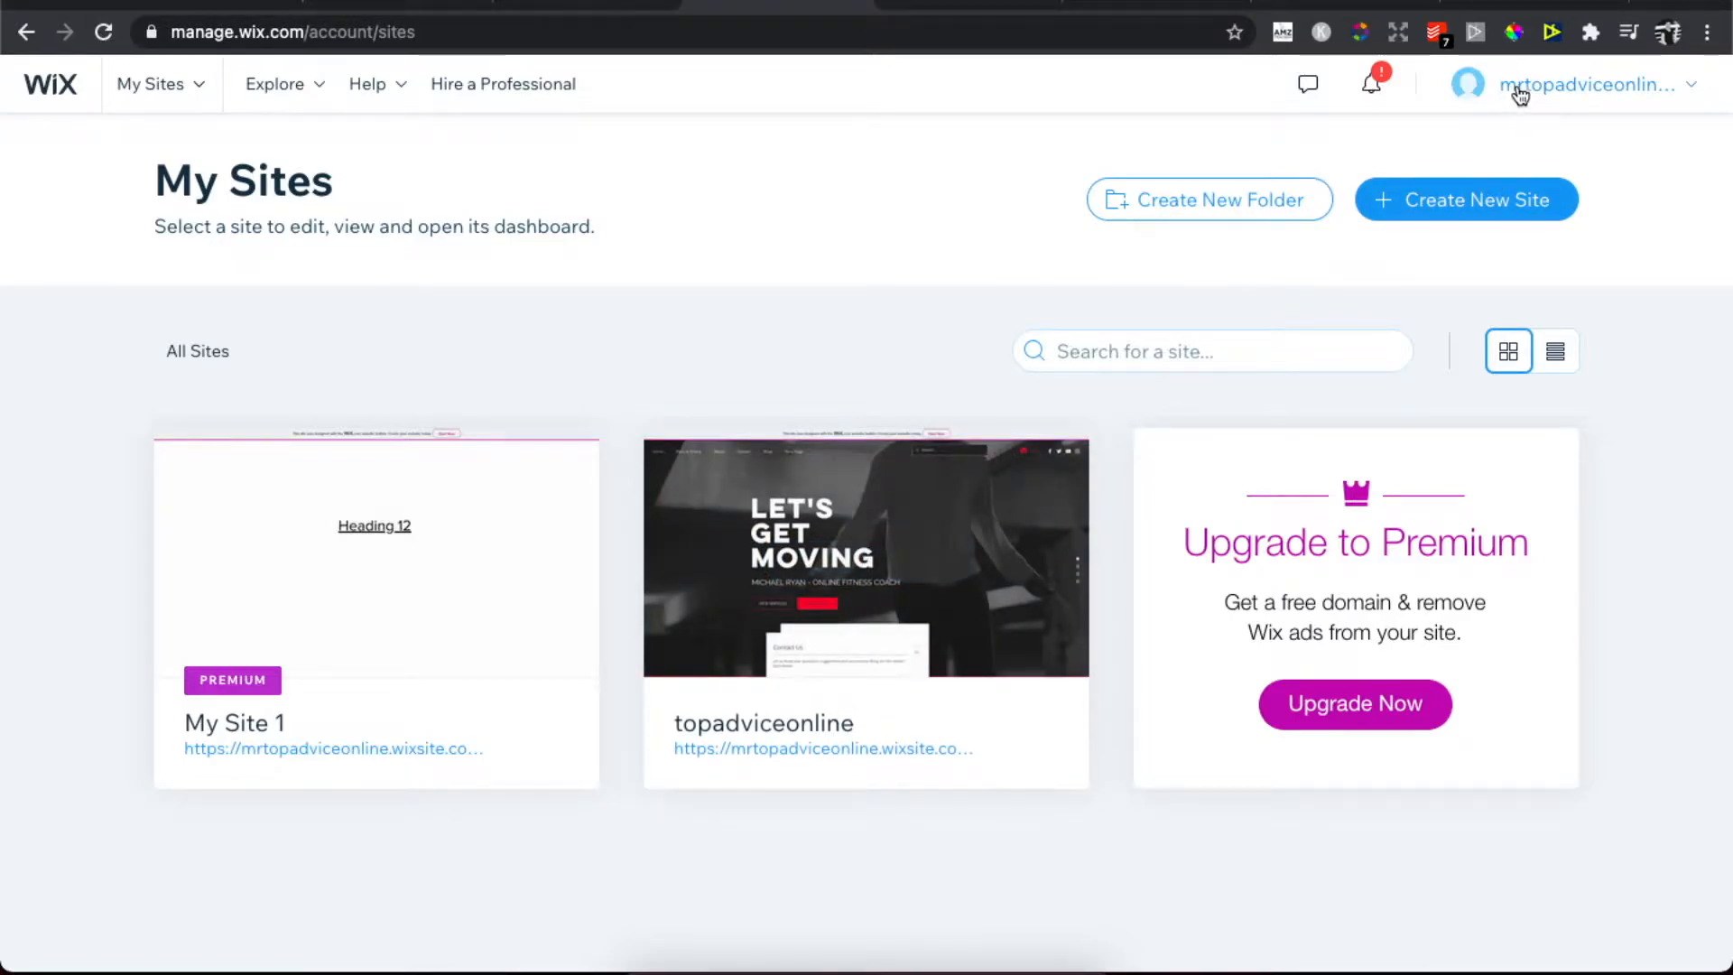
# - Open the Domains page from the account menu to see topadviceonline.xyz
pyautogui.click(1581, 84)
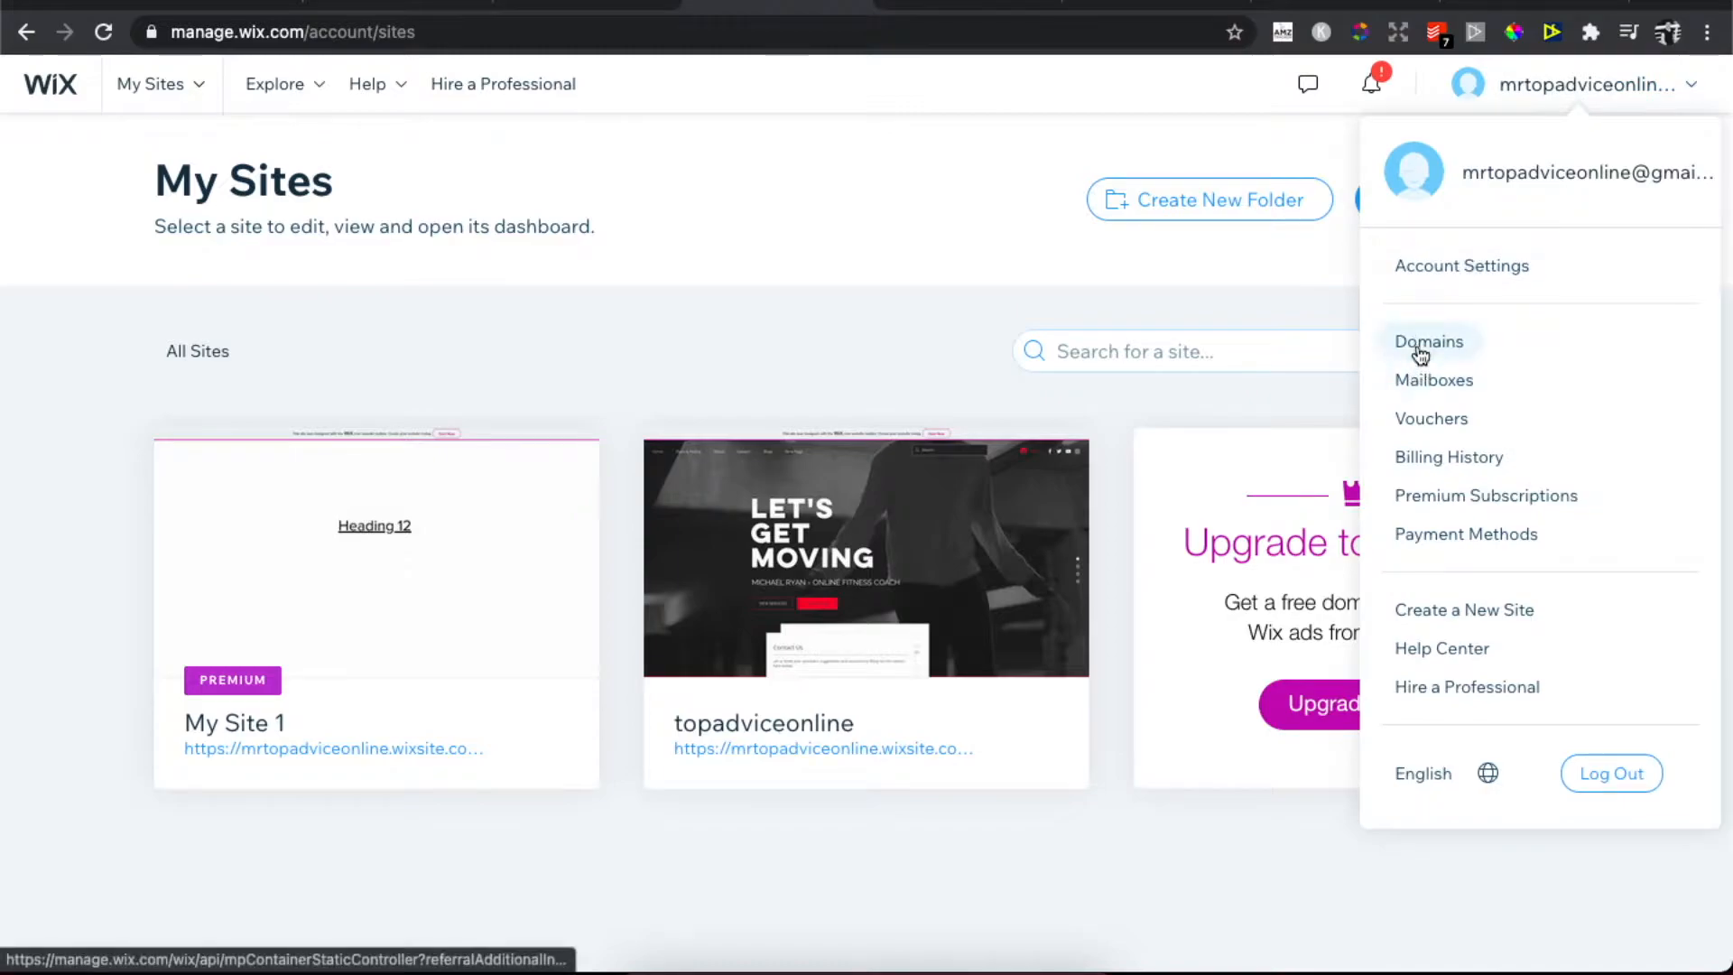
pyautogui.click(1430, 341)
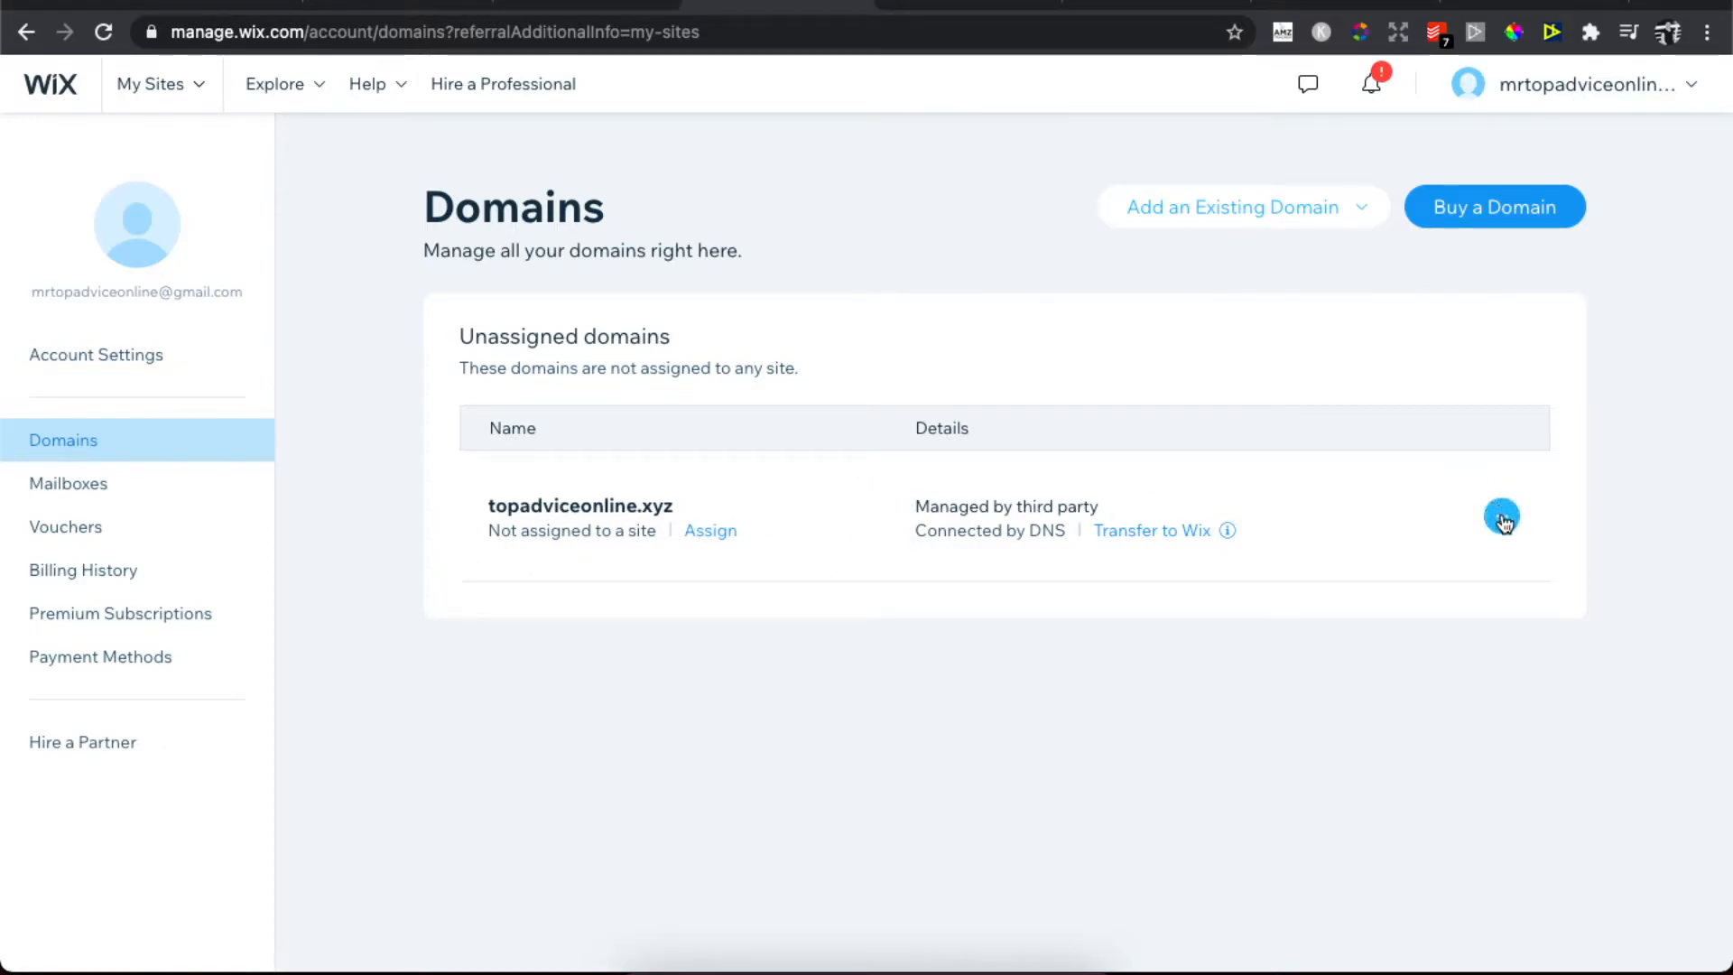
# - Choose Assign to a site from the topadviceonline.xyz row's actions menu
pyautogui.click(1502, 516)
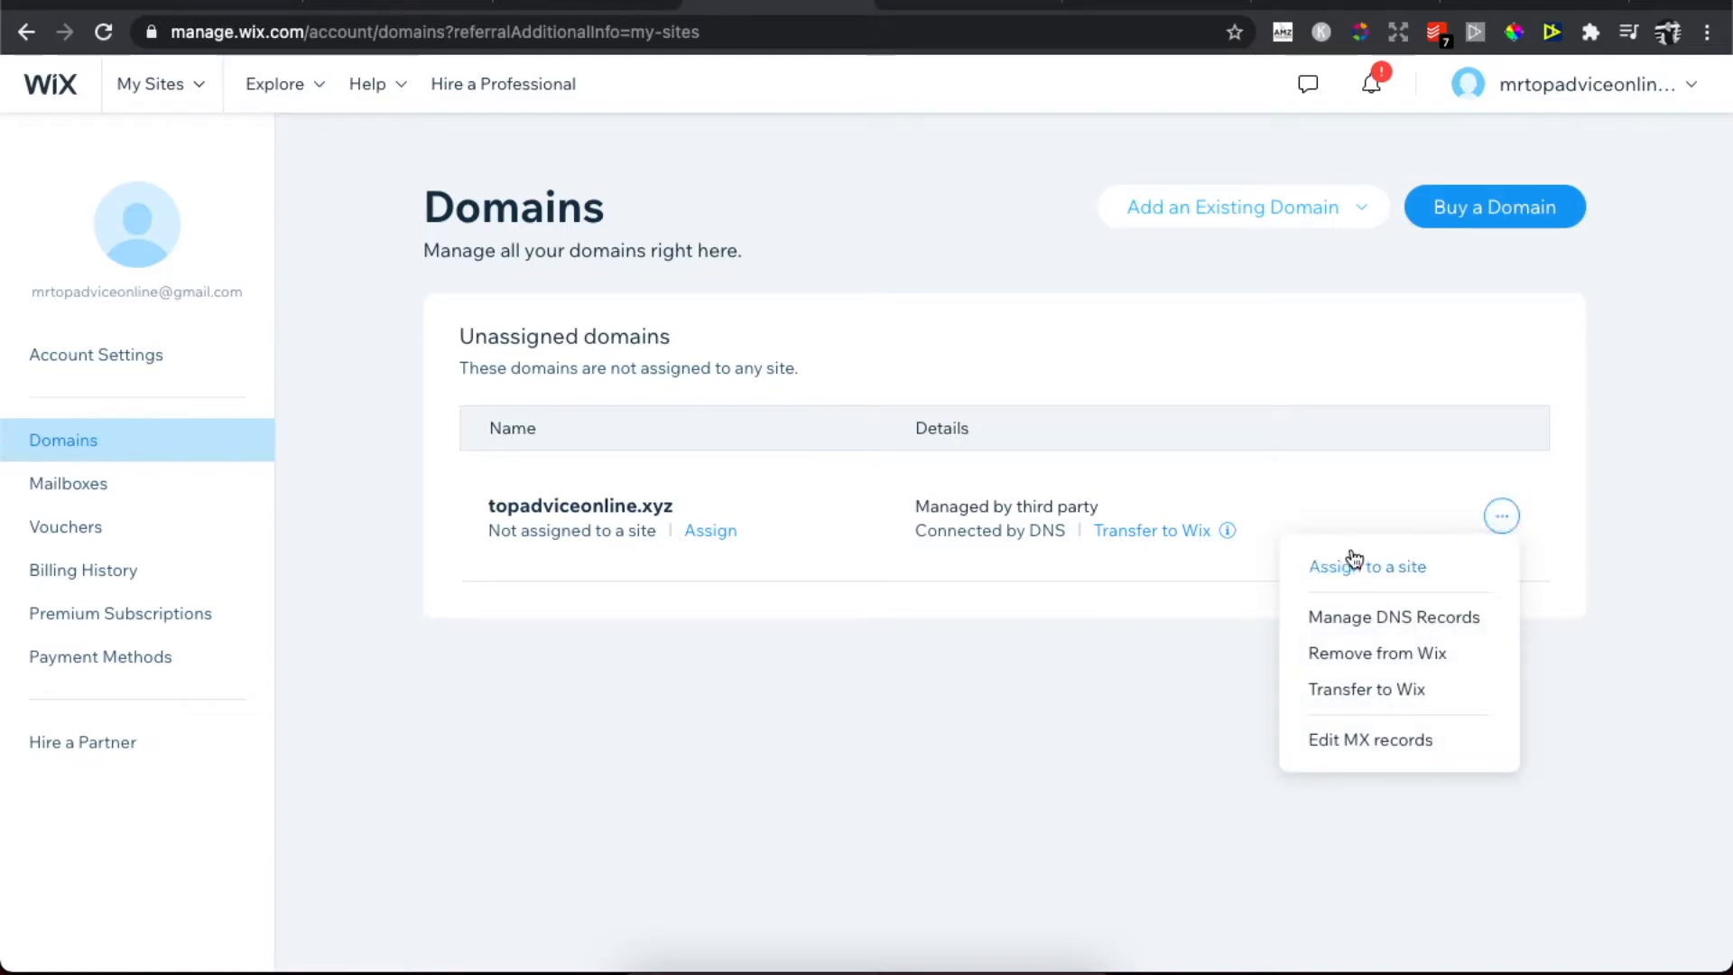
pyautogui.moveTo(1351, 571)
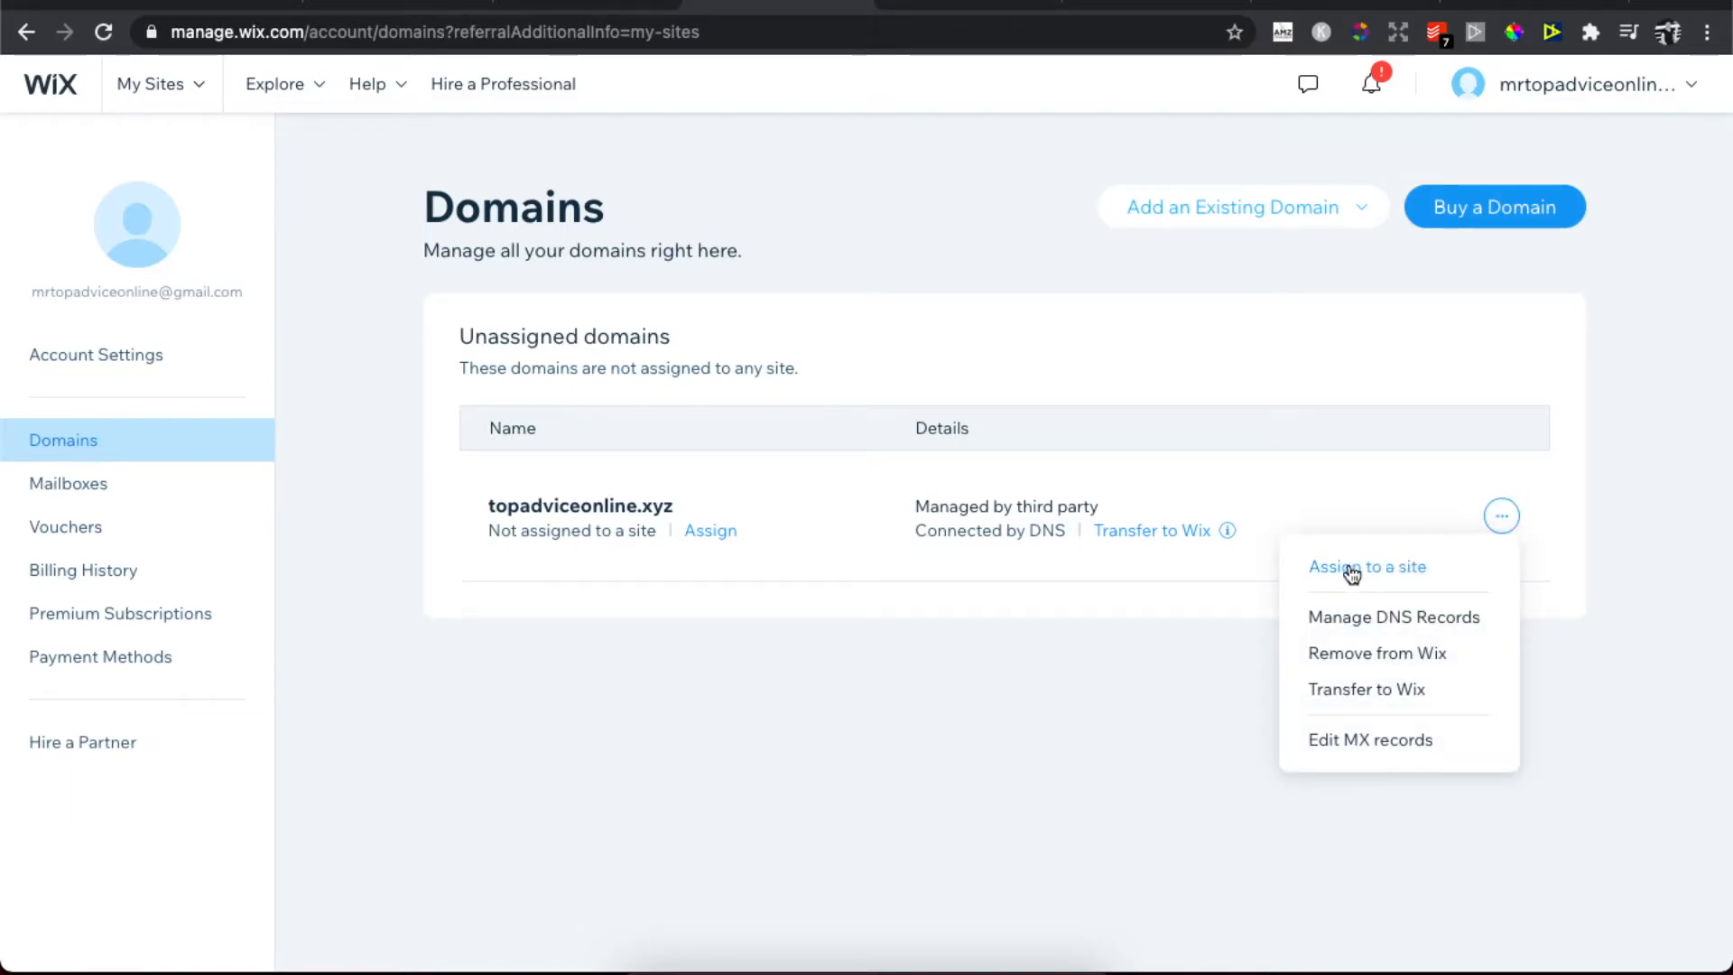
pyautogui.moveTo(1338, 557)
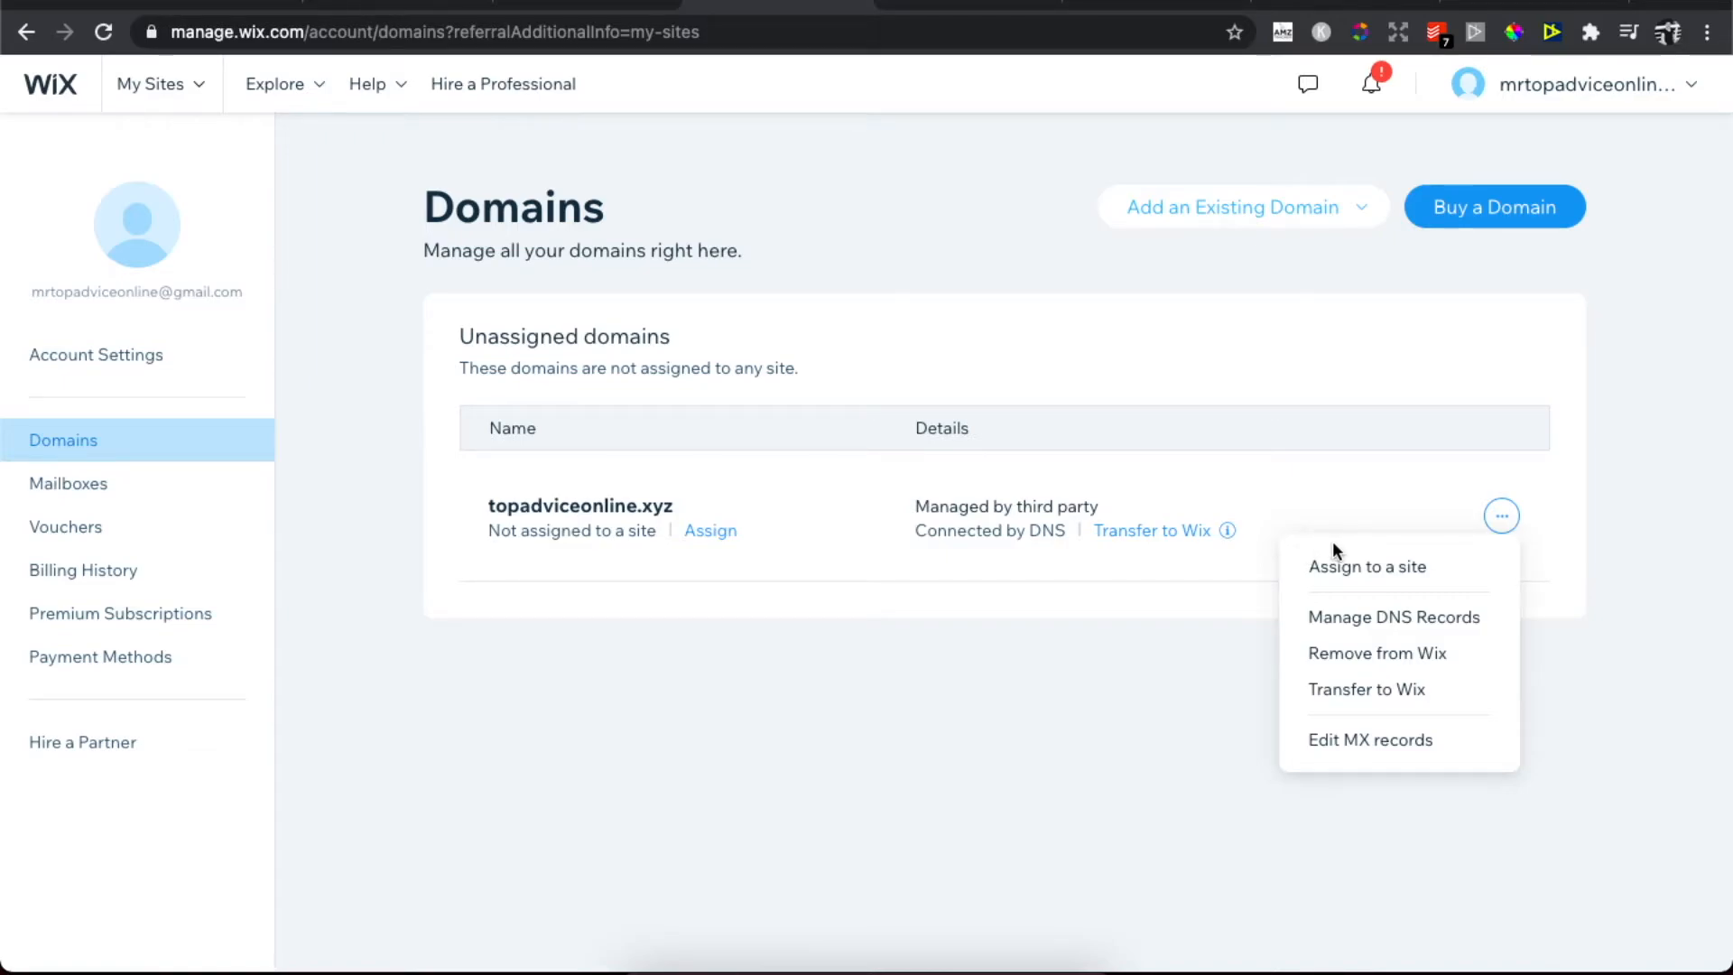
pyautogui.moveTo(1367, 567)
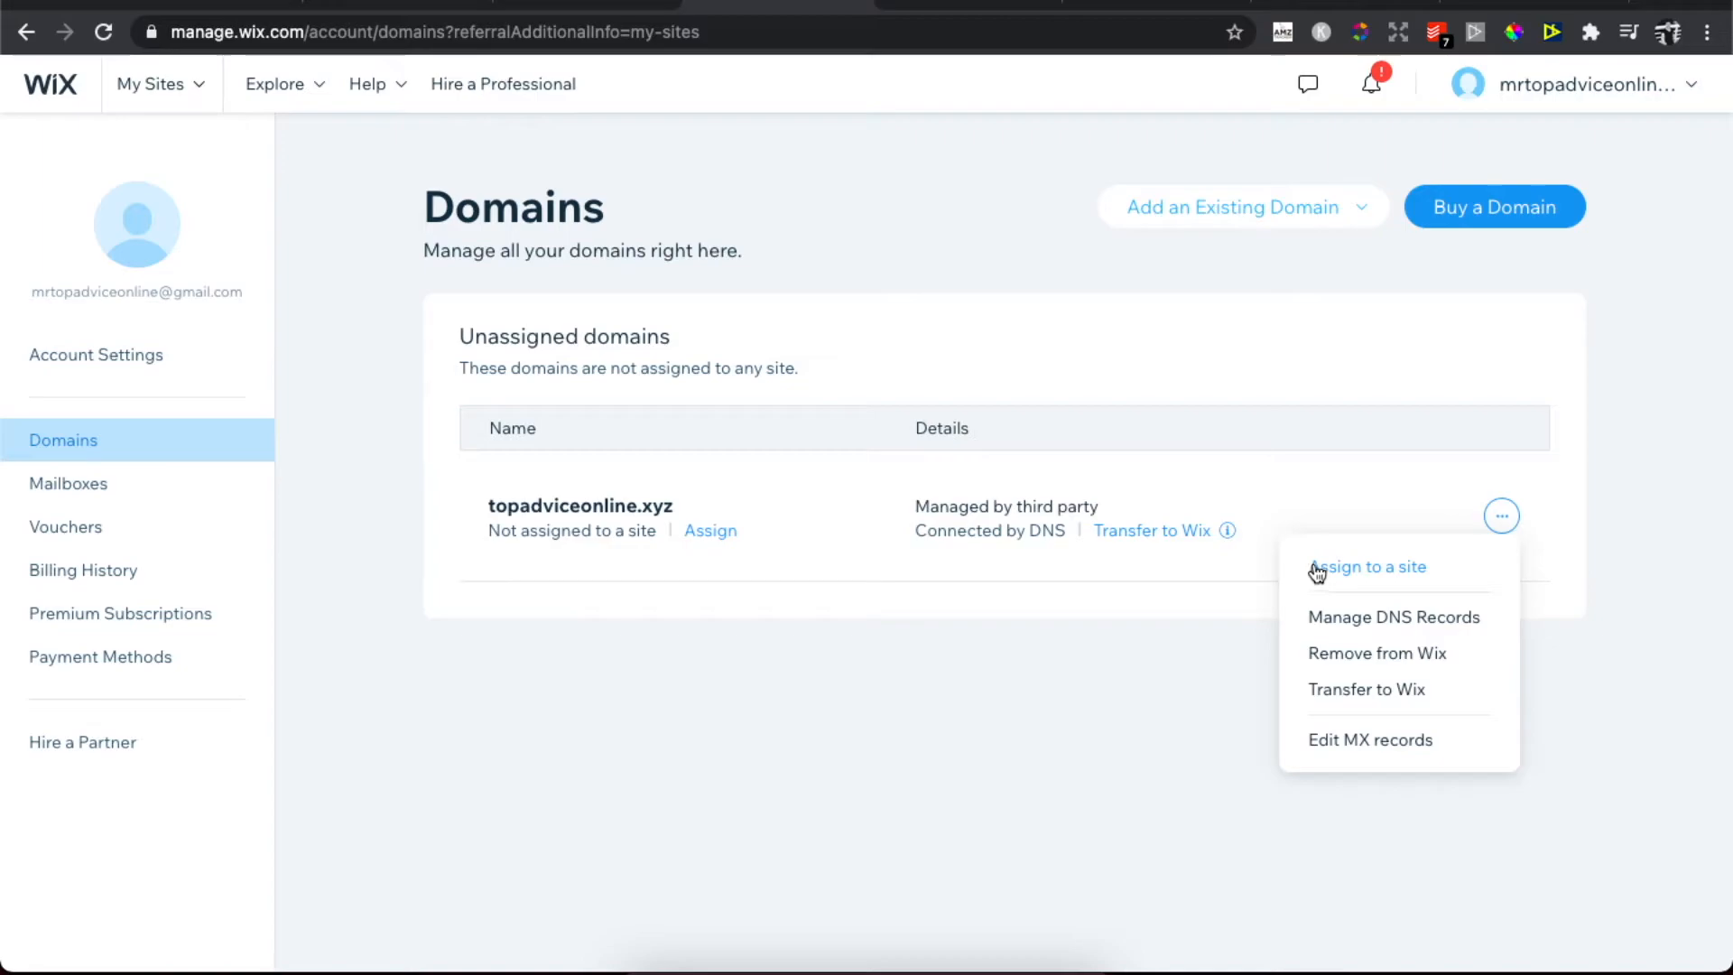
pyautogui.moveTo(1369, 567)
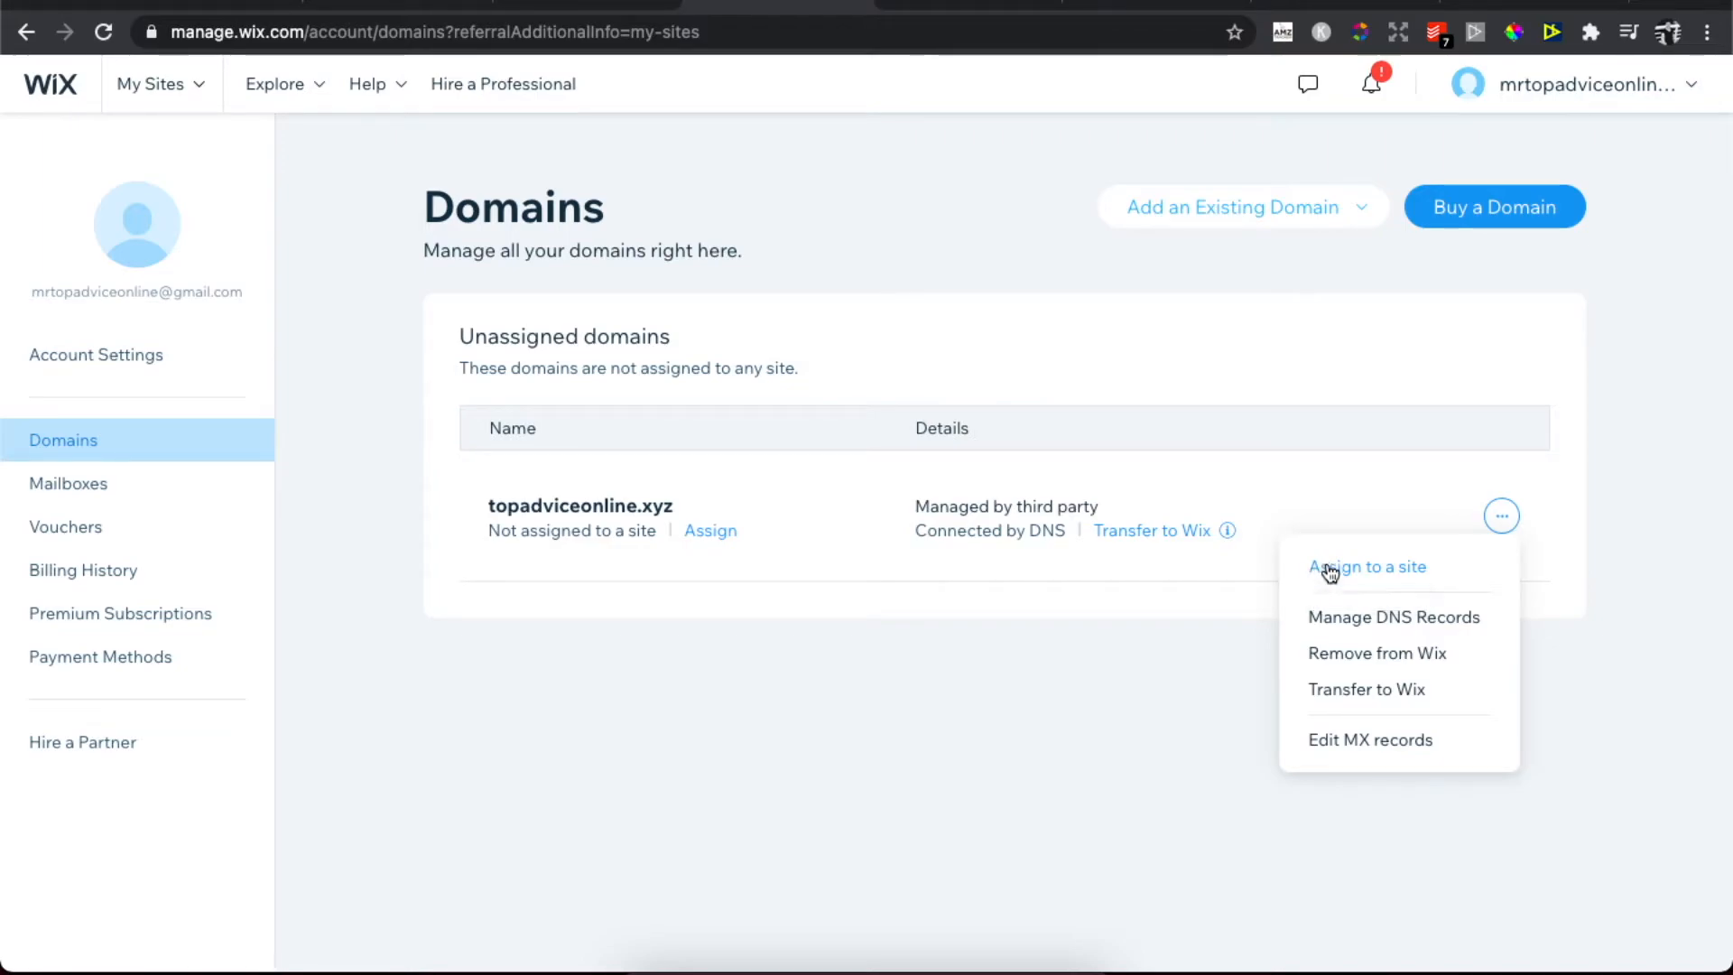
pyautogui.click(1367, 567)
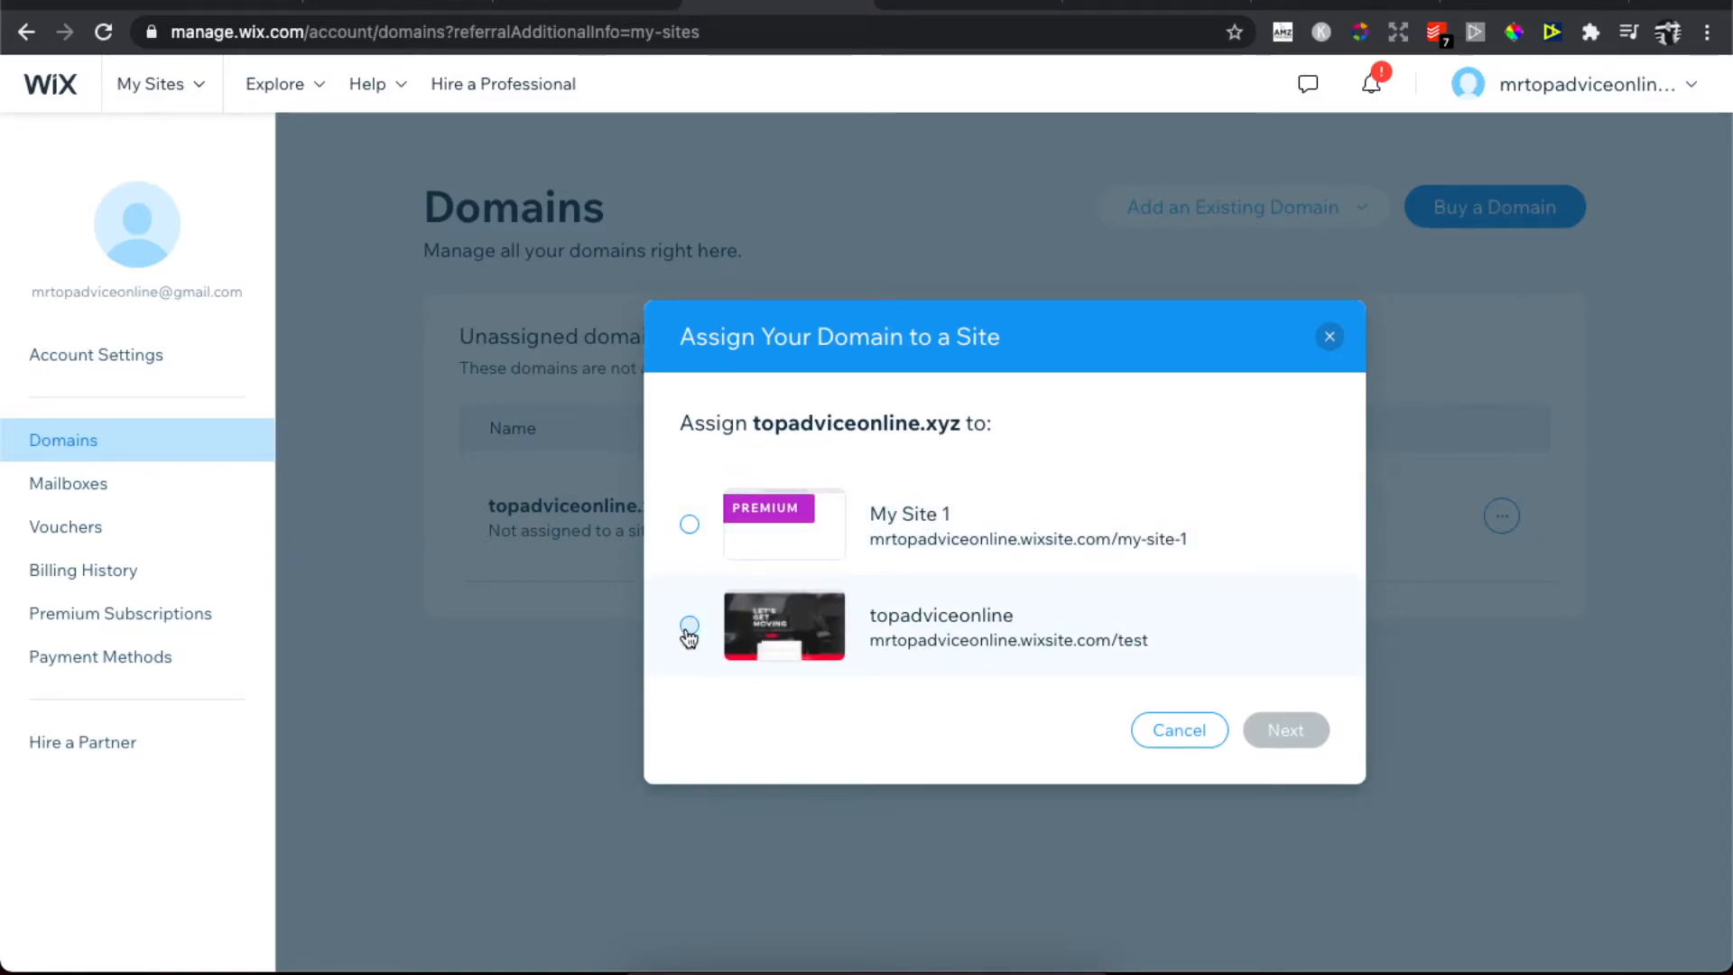
# - Assign topadviceonline.xyz to topadviceonline using the existing Business Basic plan
pyautogui.click(689, 635)
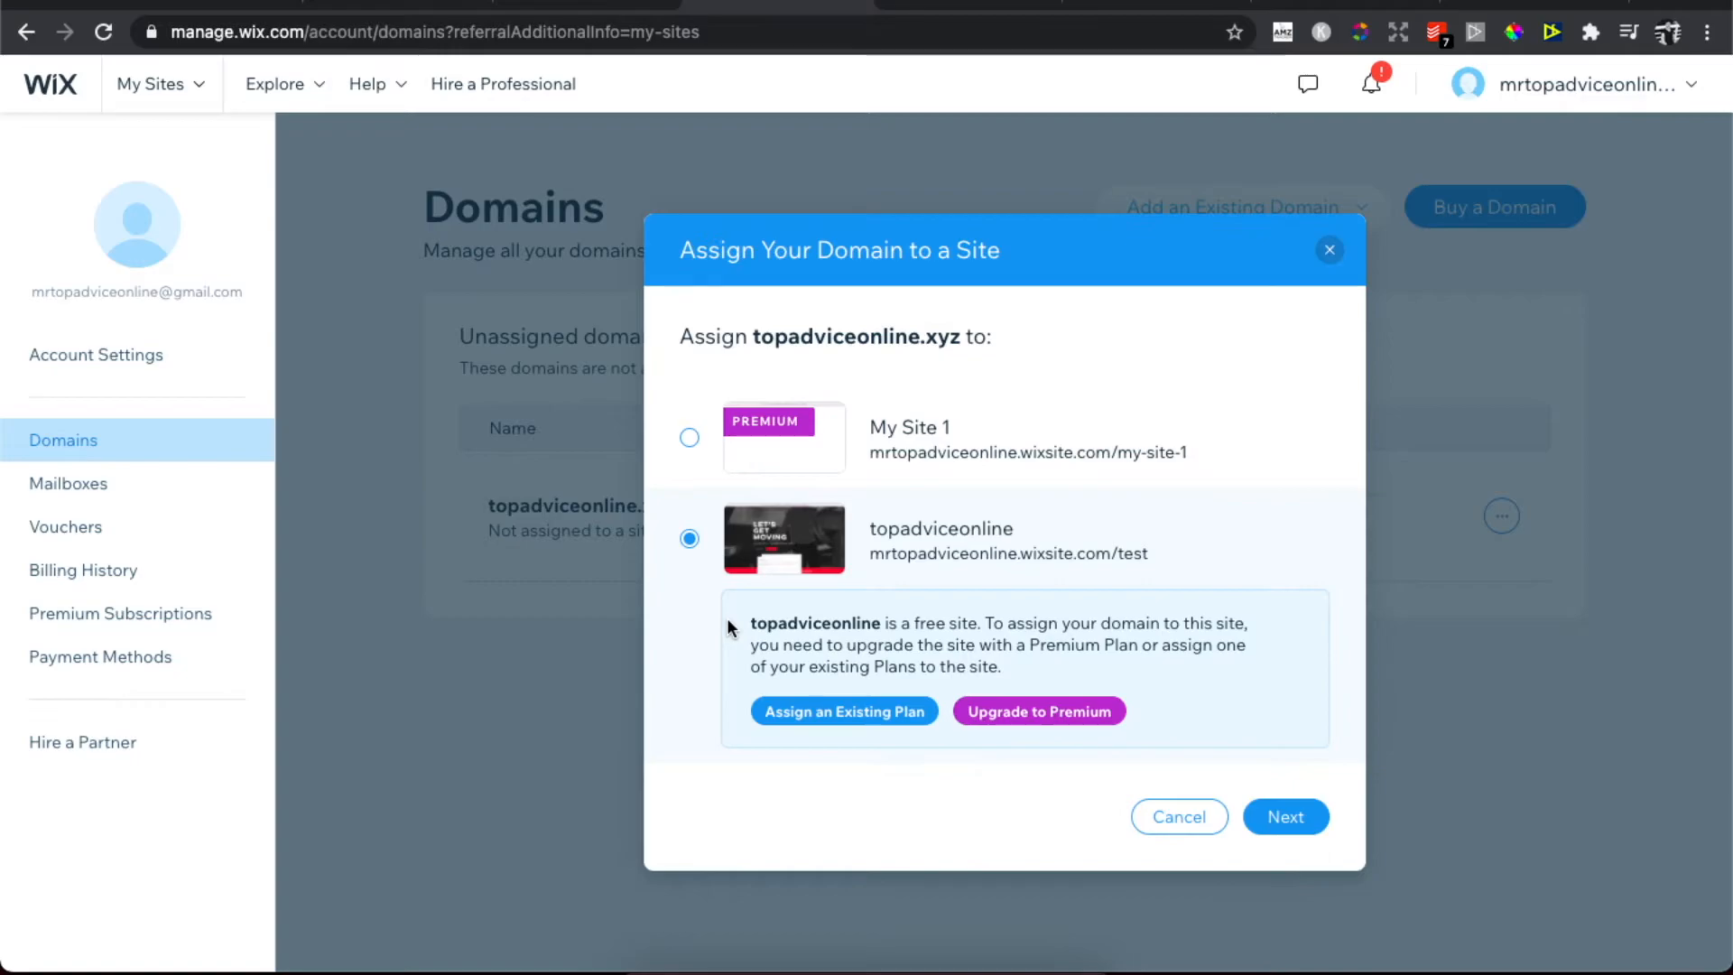
pyautogui.moveTo(843, 710)
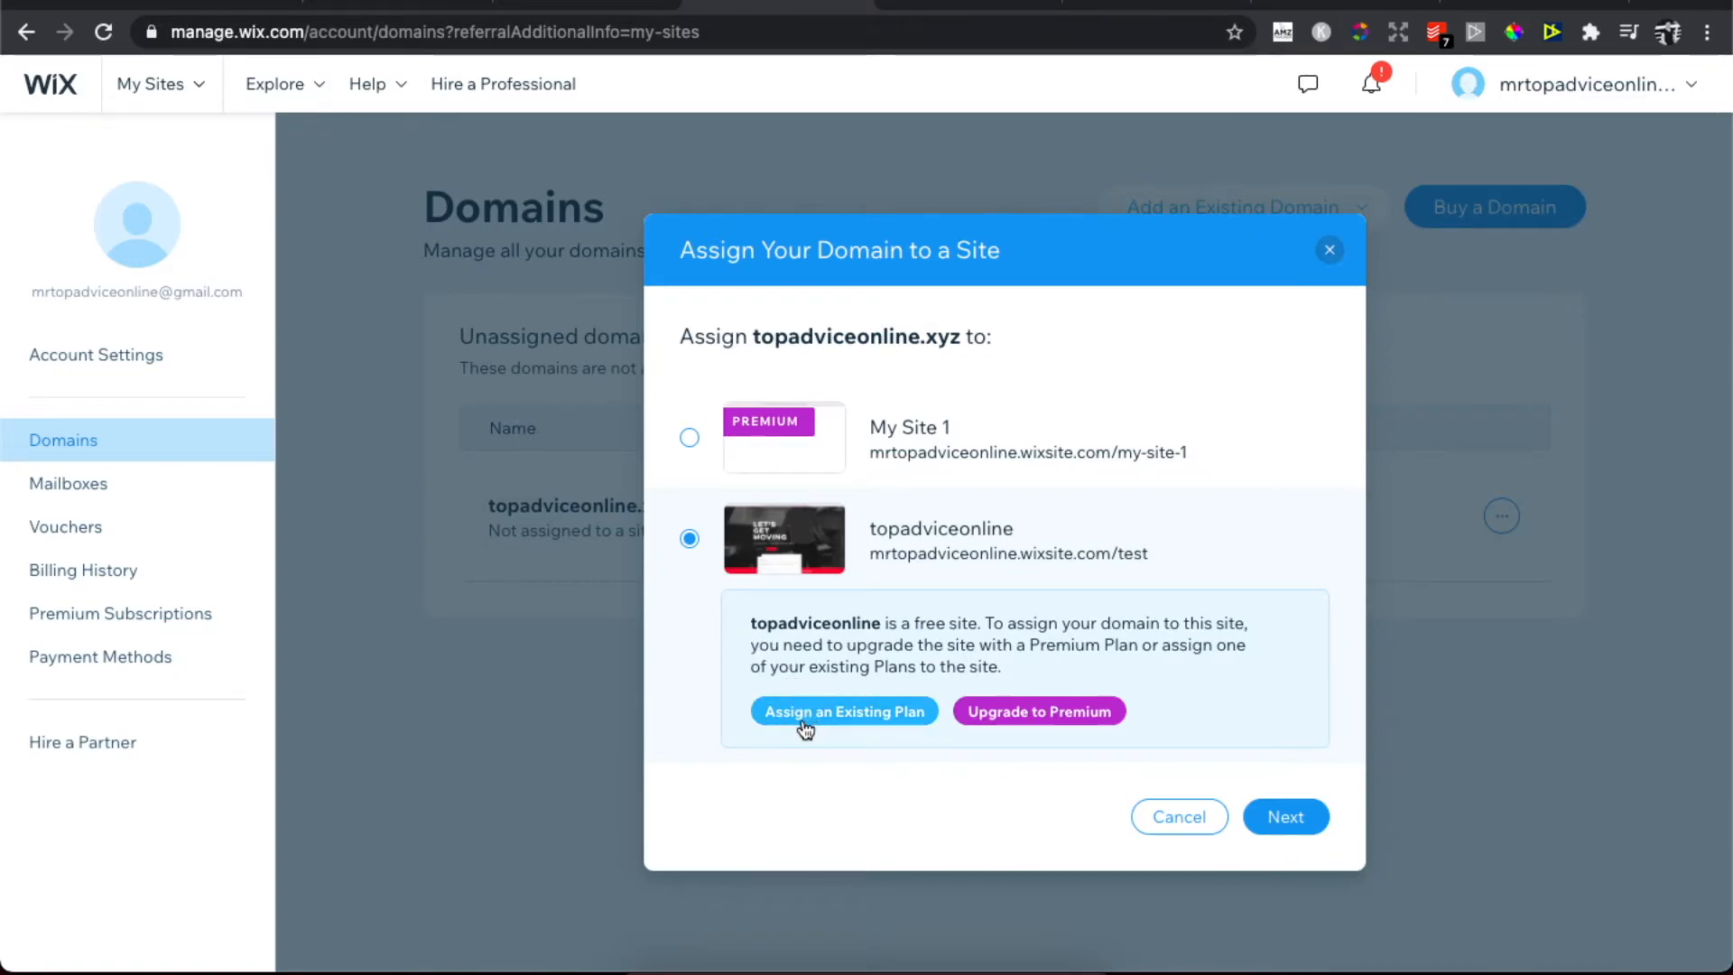
pyautogui.click(844, 710)
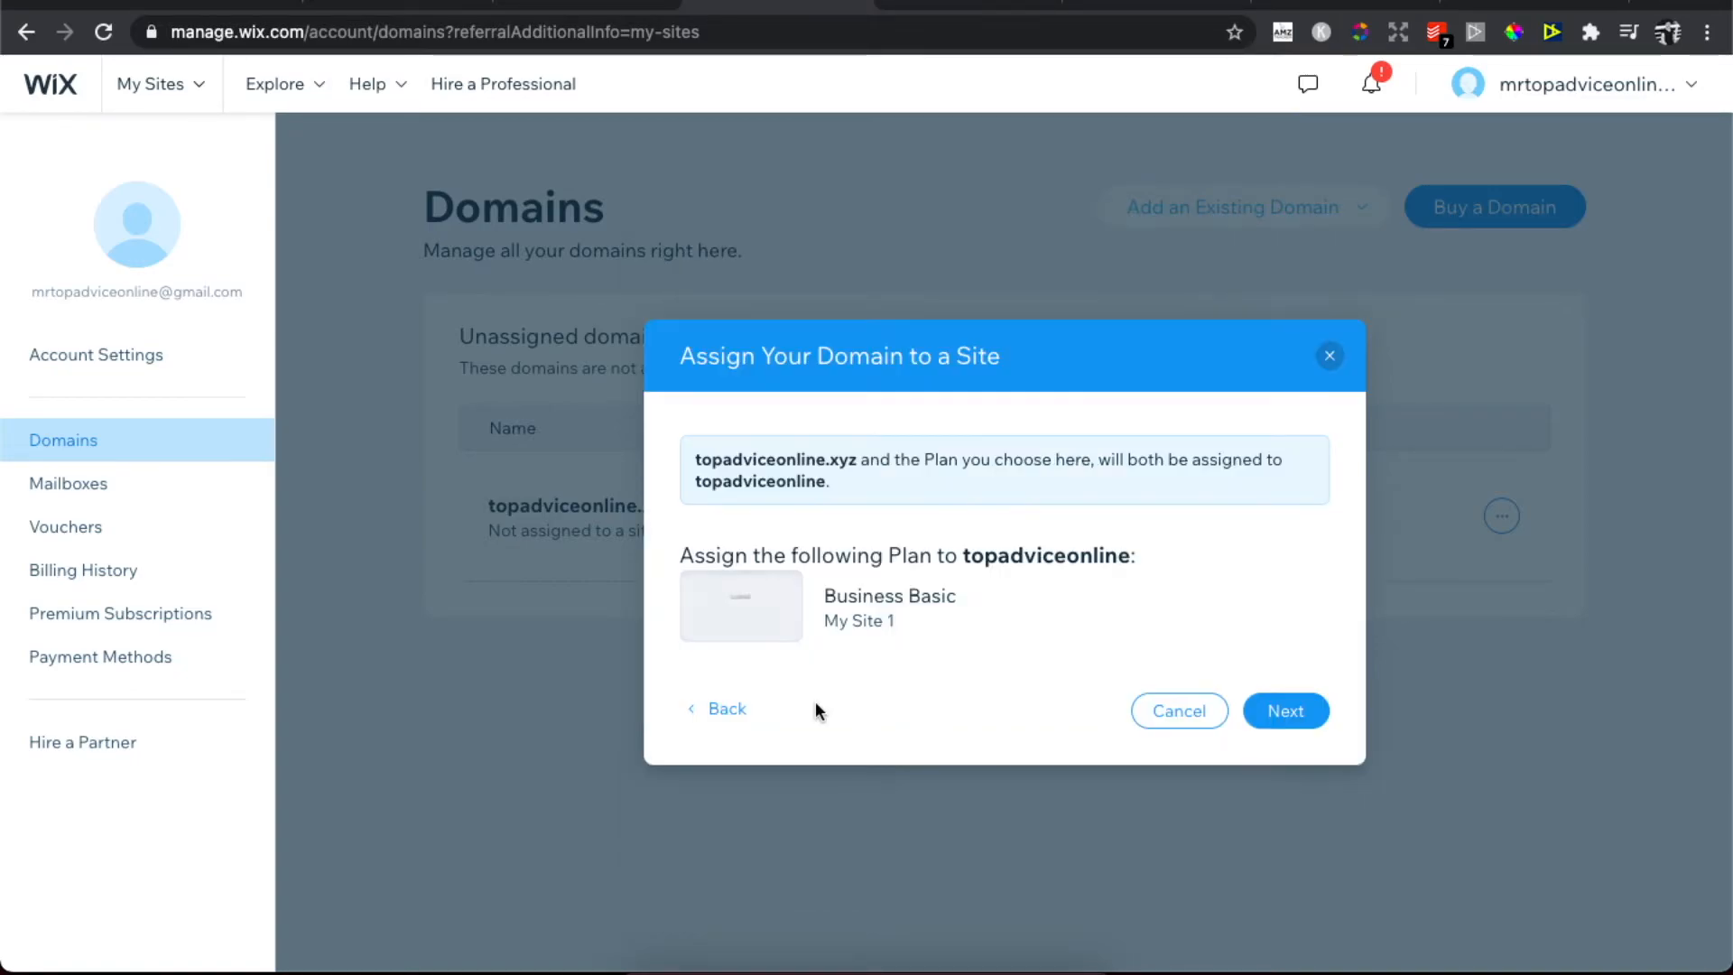
pyautogui.click(1285, 710)
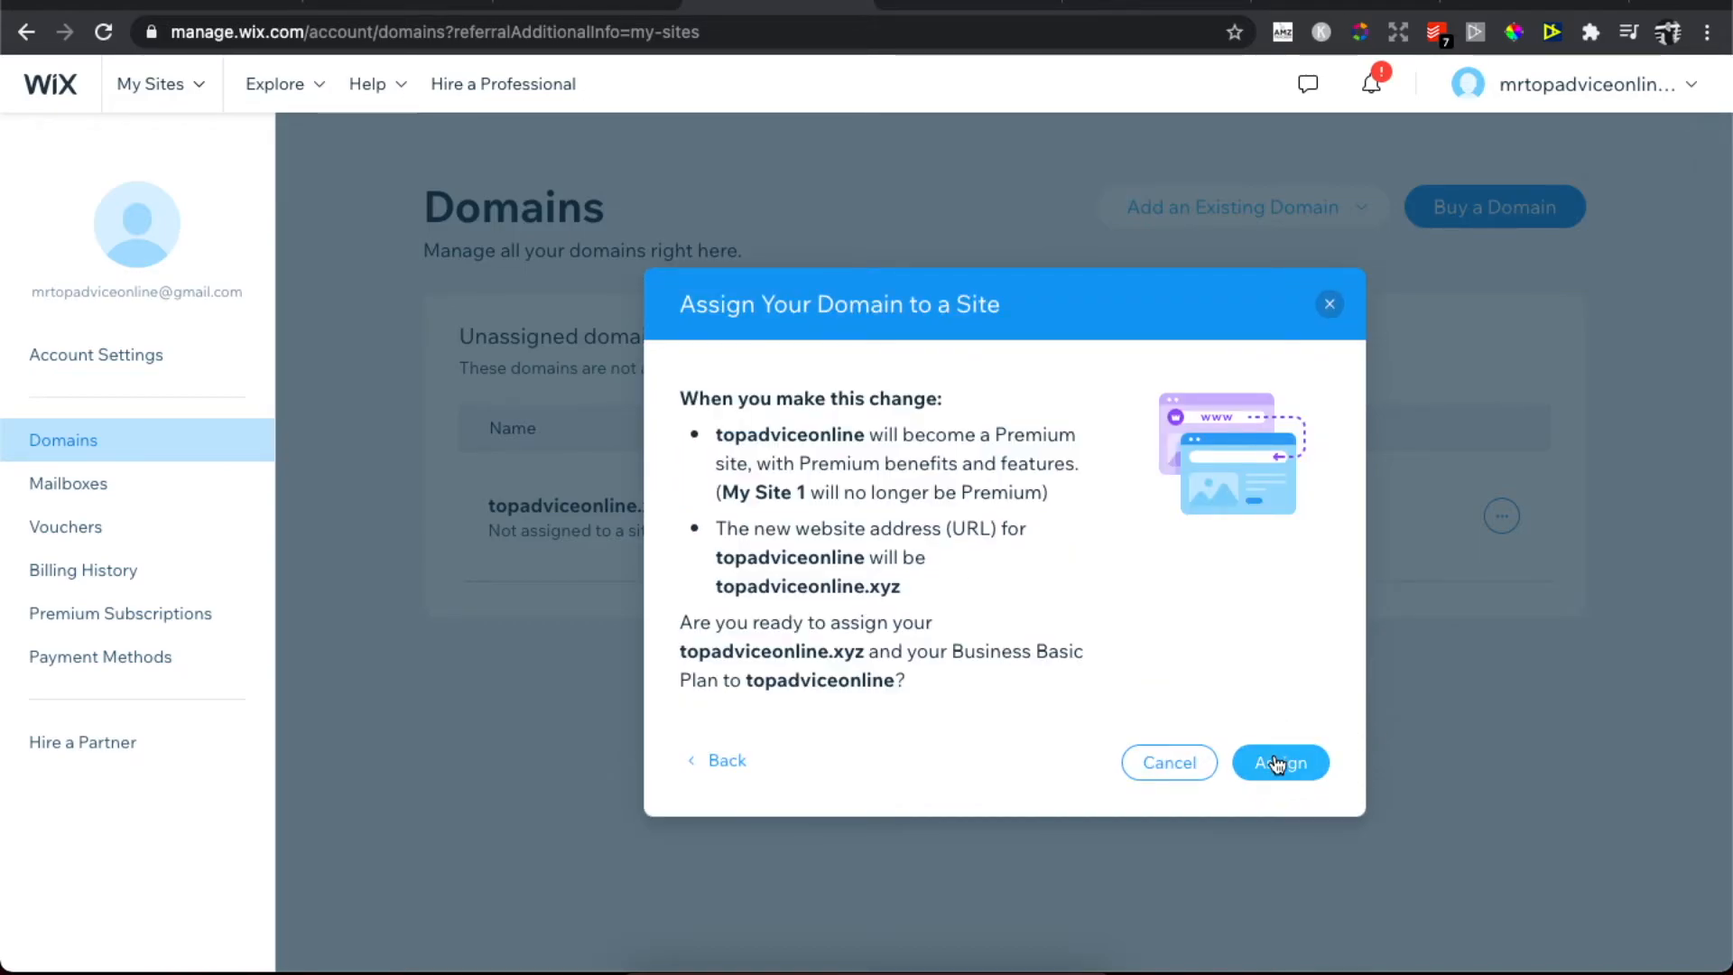
pyautogui.click(1279, 763)
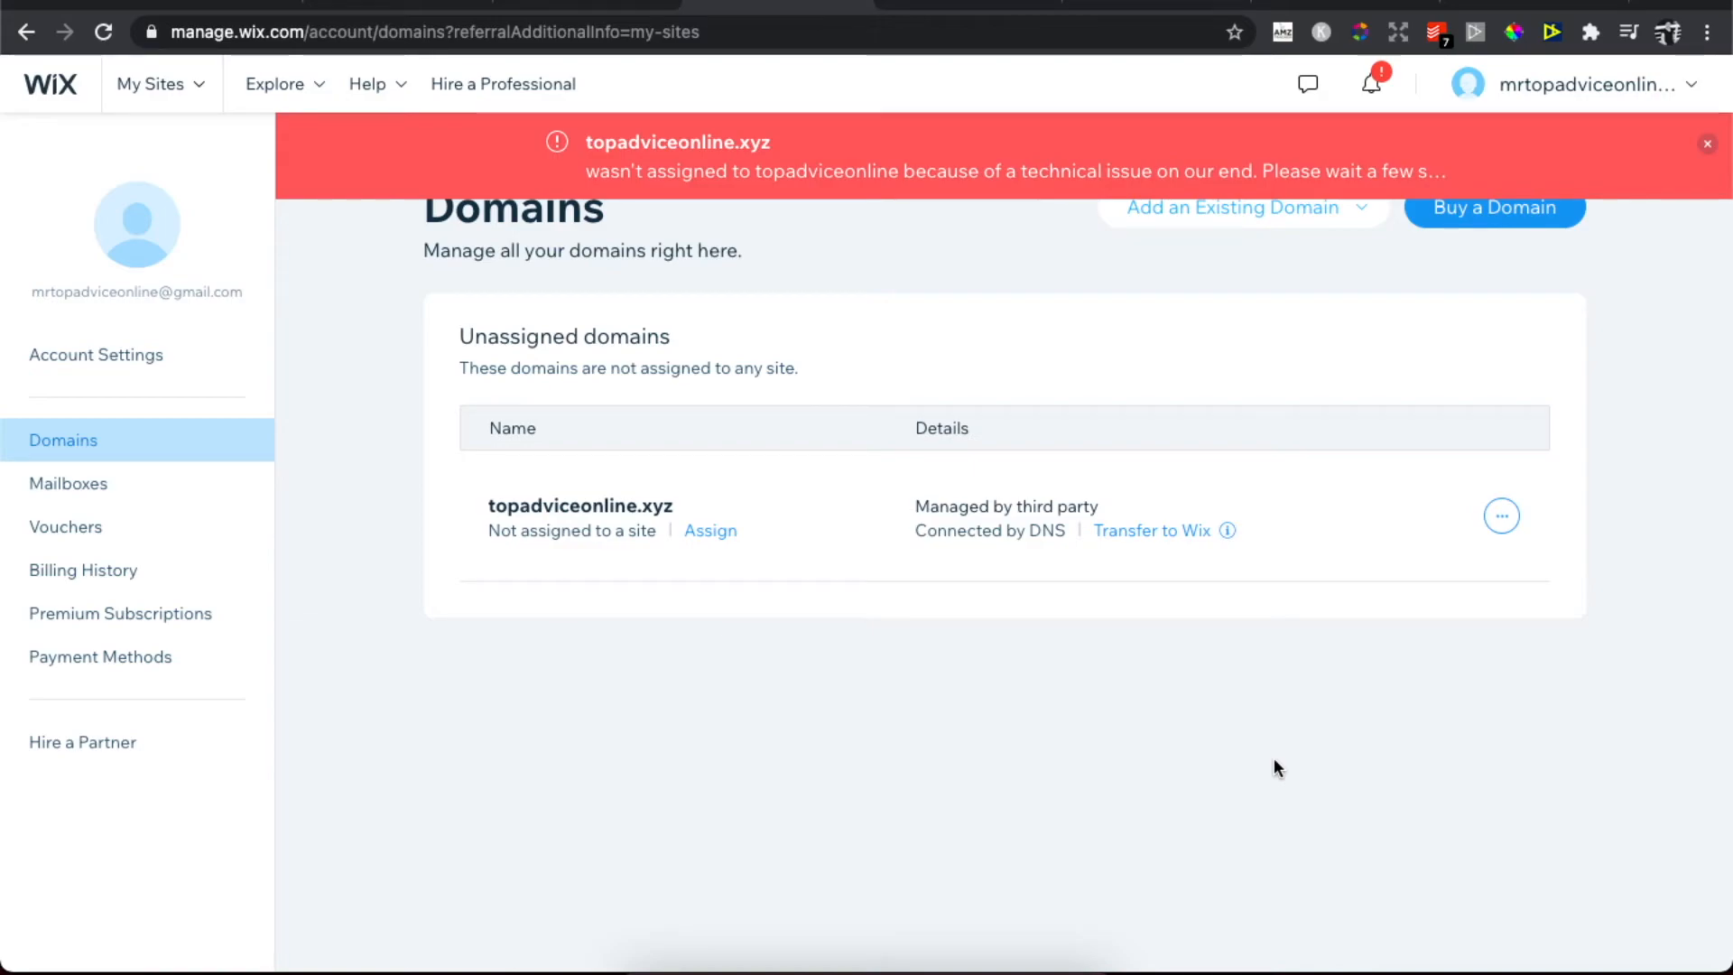
pyautogui.moveTo(1193, 727)
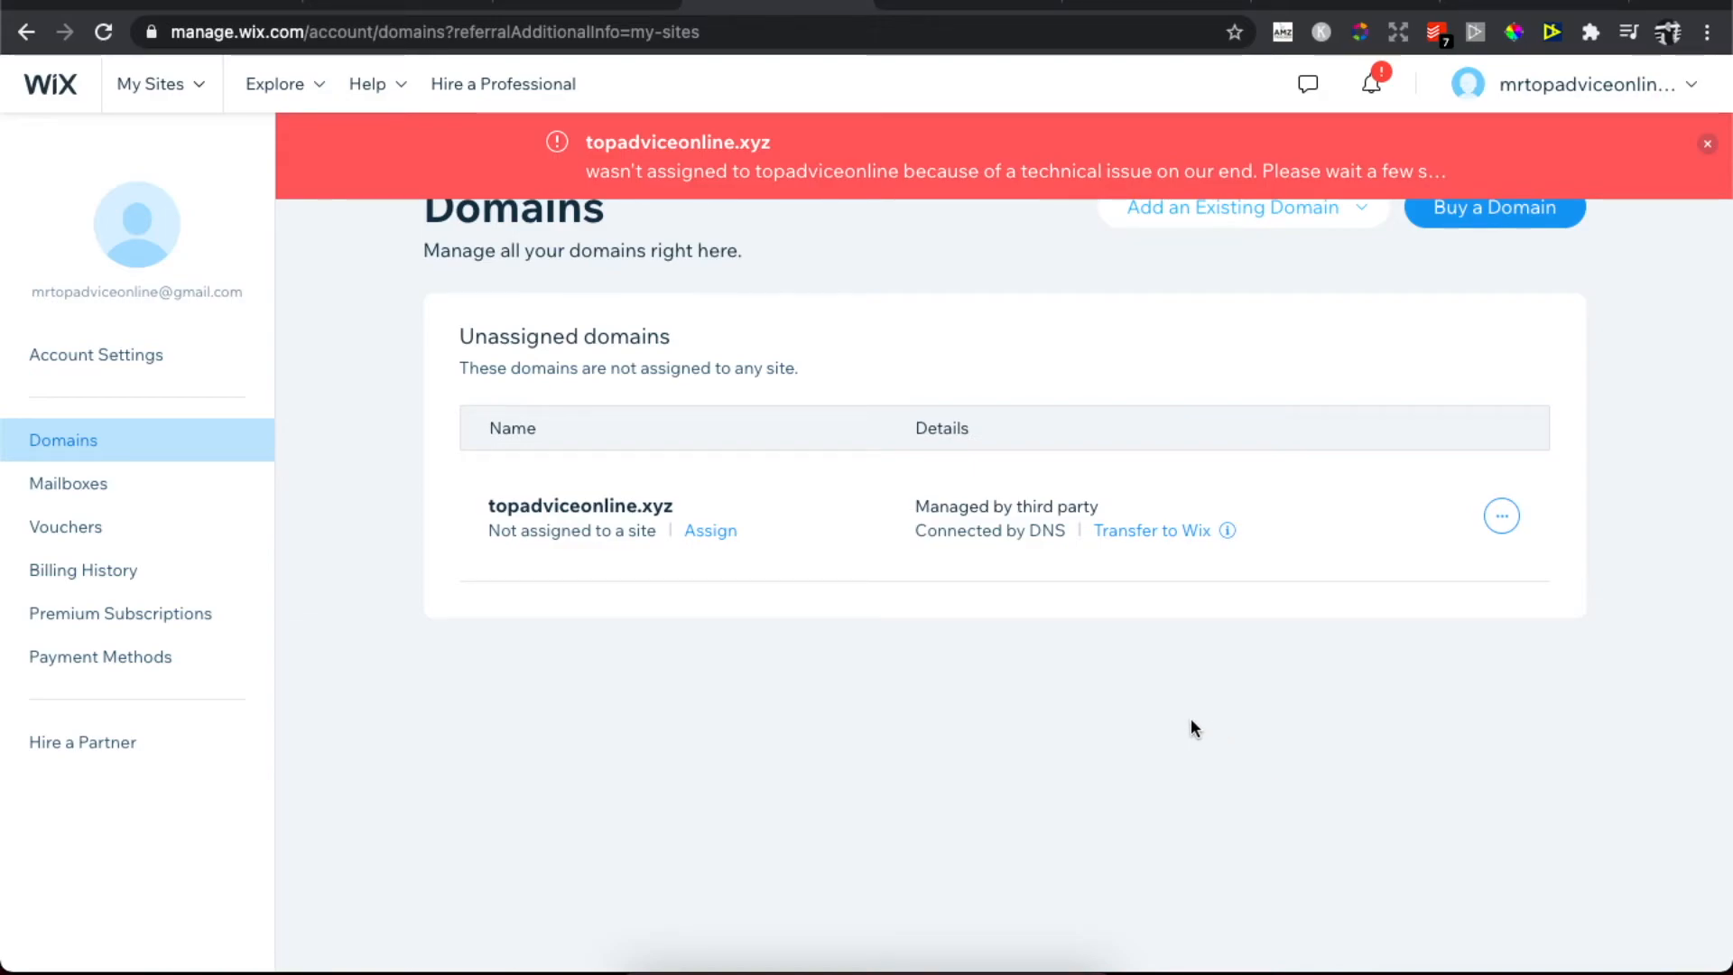
# - Dismiss the red technical-issue error banner
pyautogui.click(1708, 144)
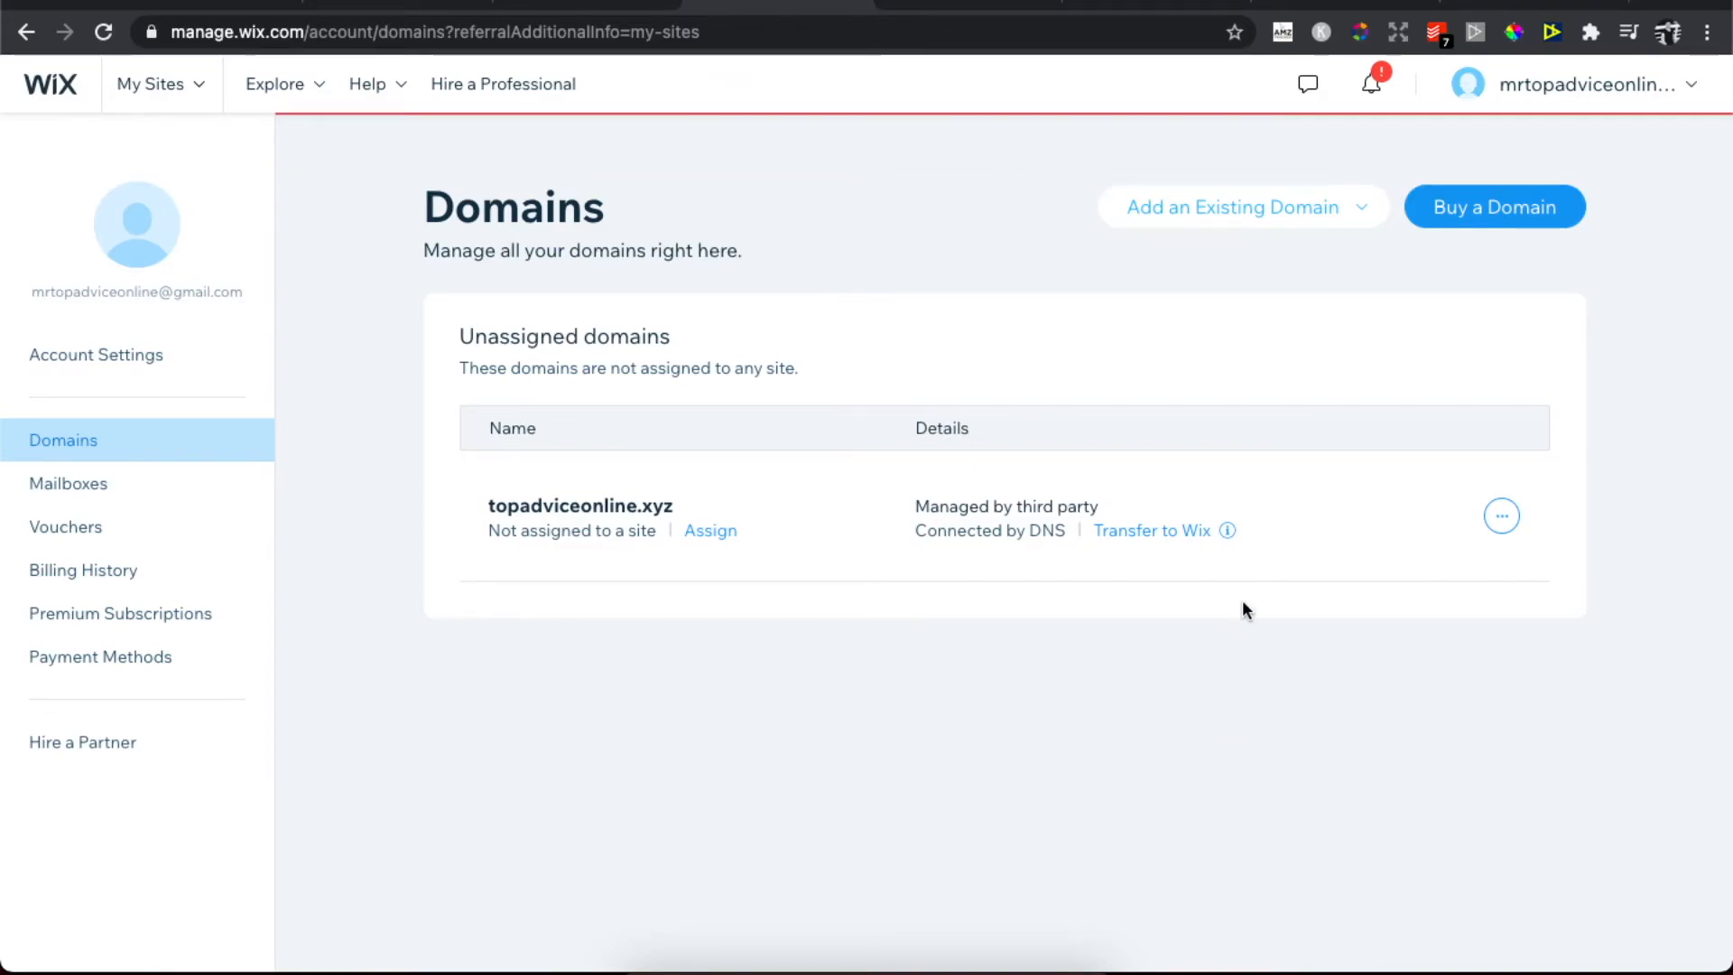
pyautogui.moveTo(927, 390)
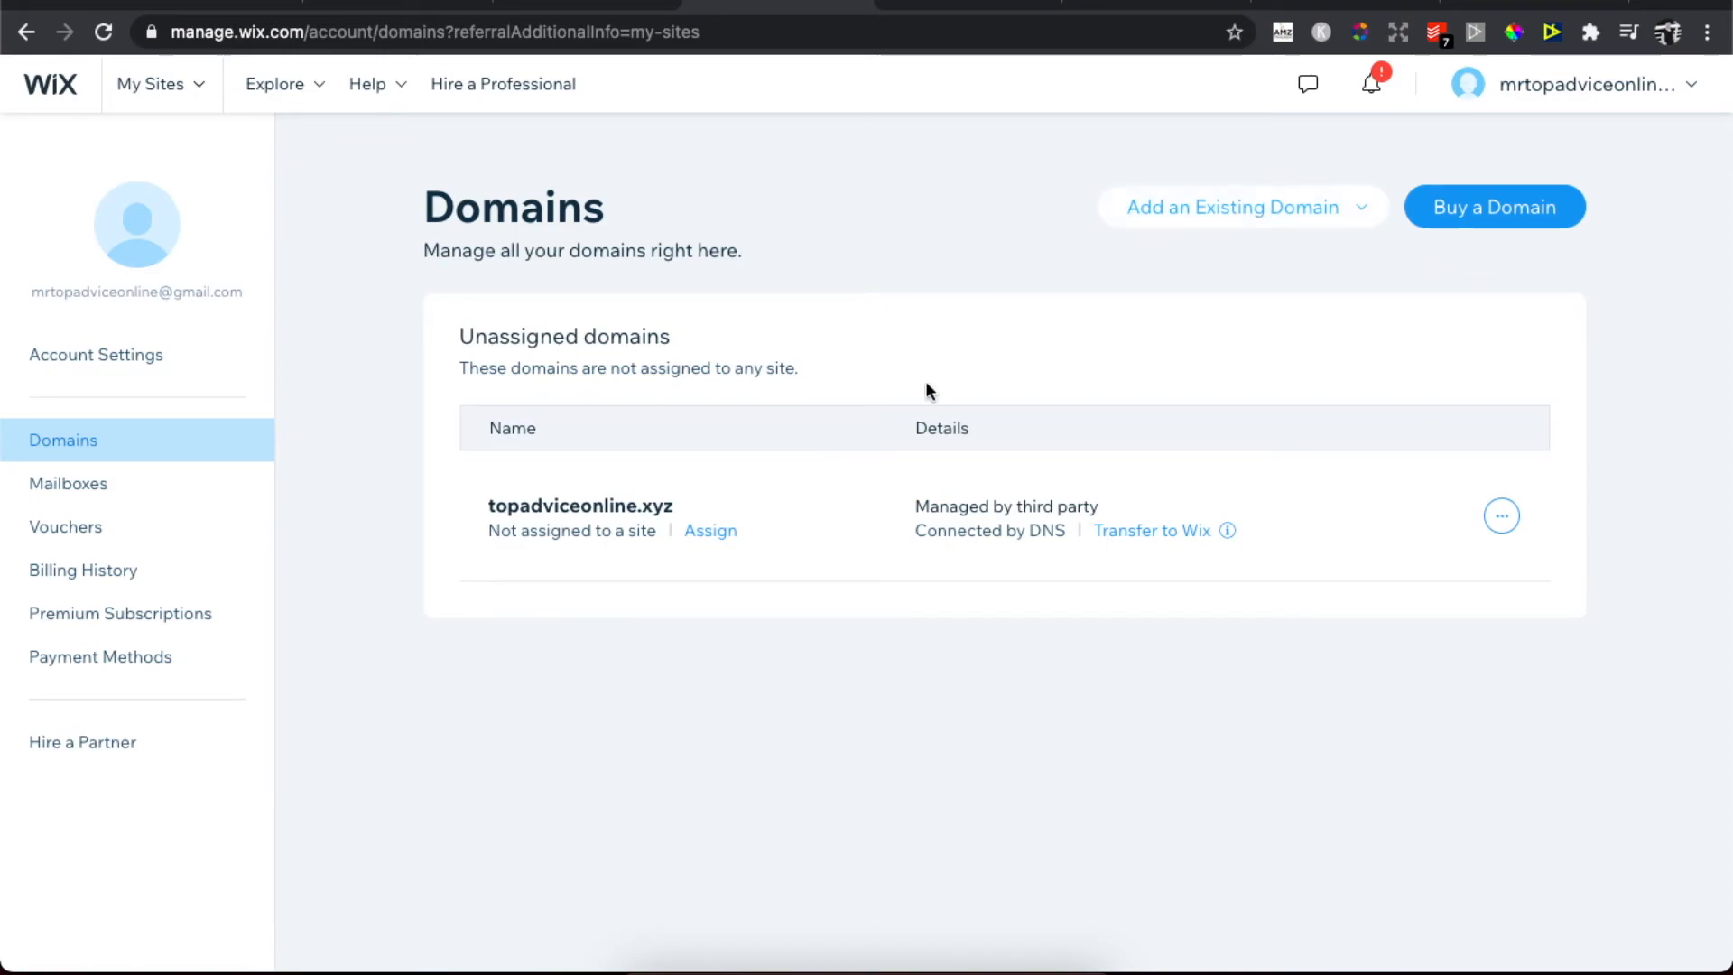
pyautogui.moveTo(1349, 405)
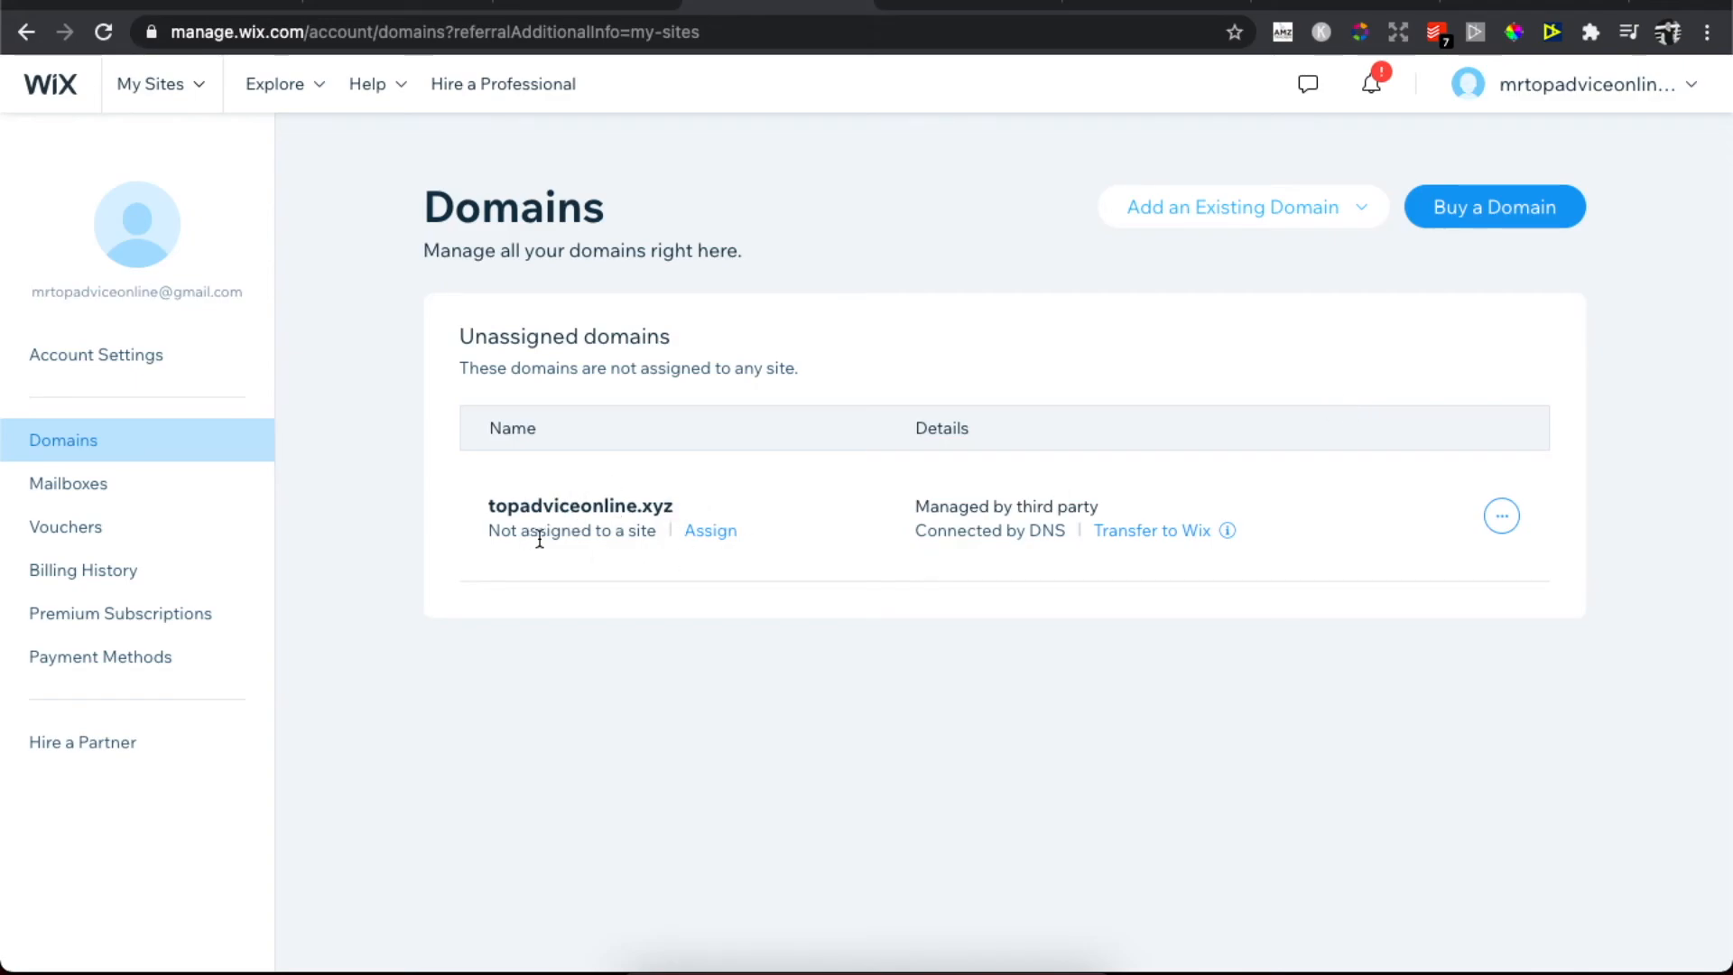
pyautogui.moveTo(632, 631)
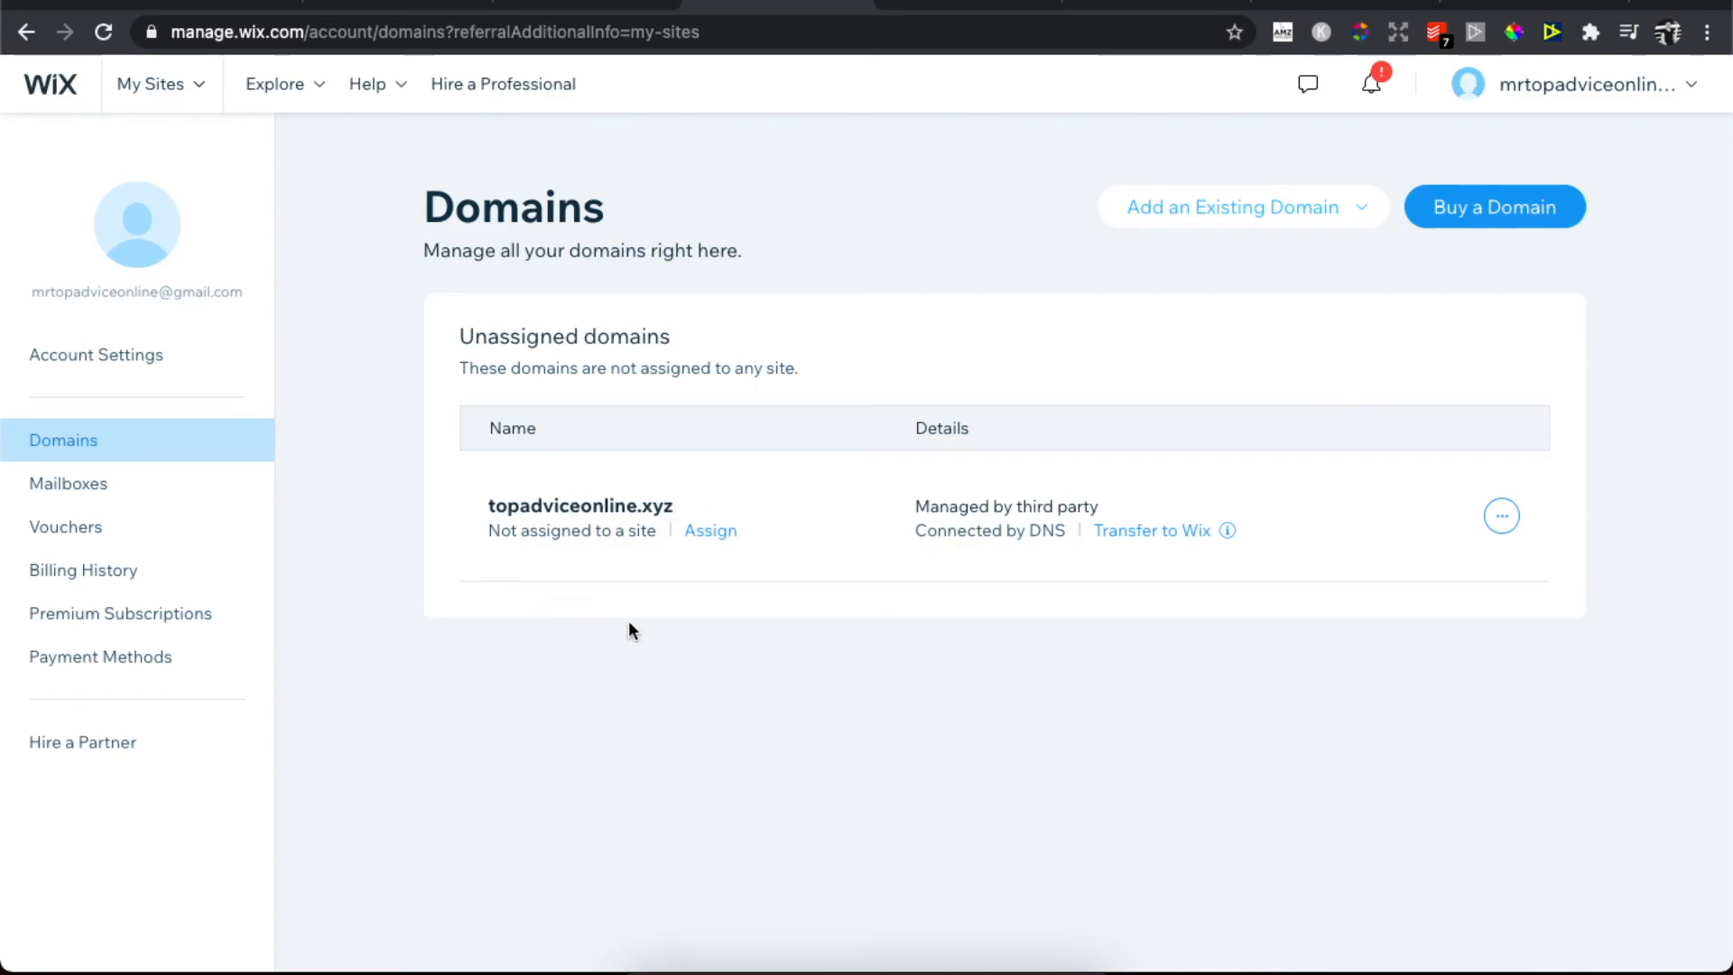
pyautogui.moveTo(1128, 752)
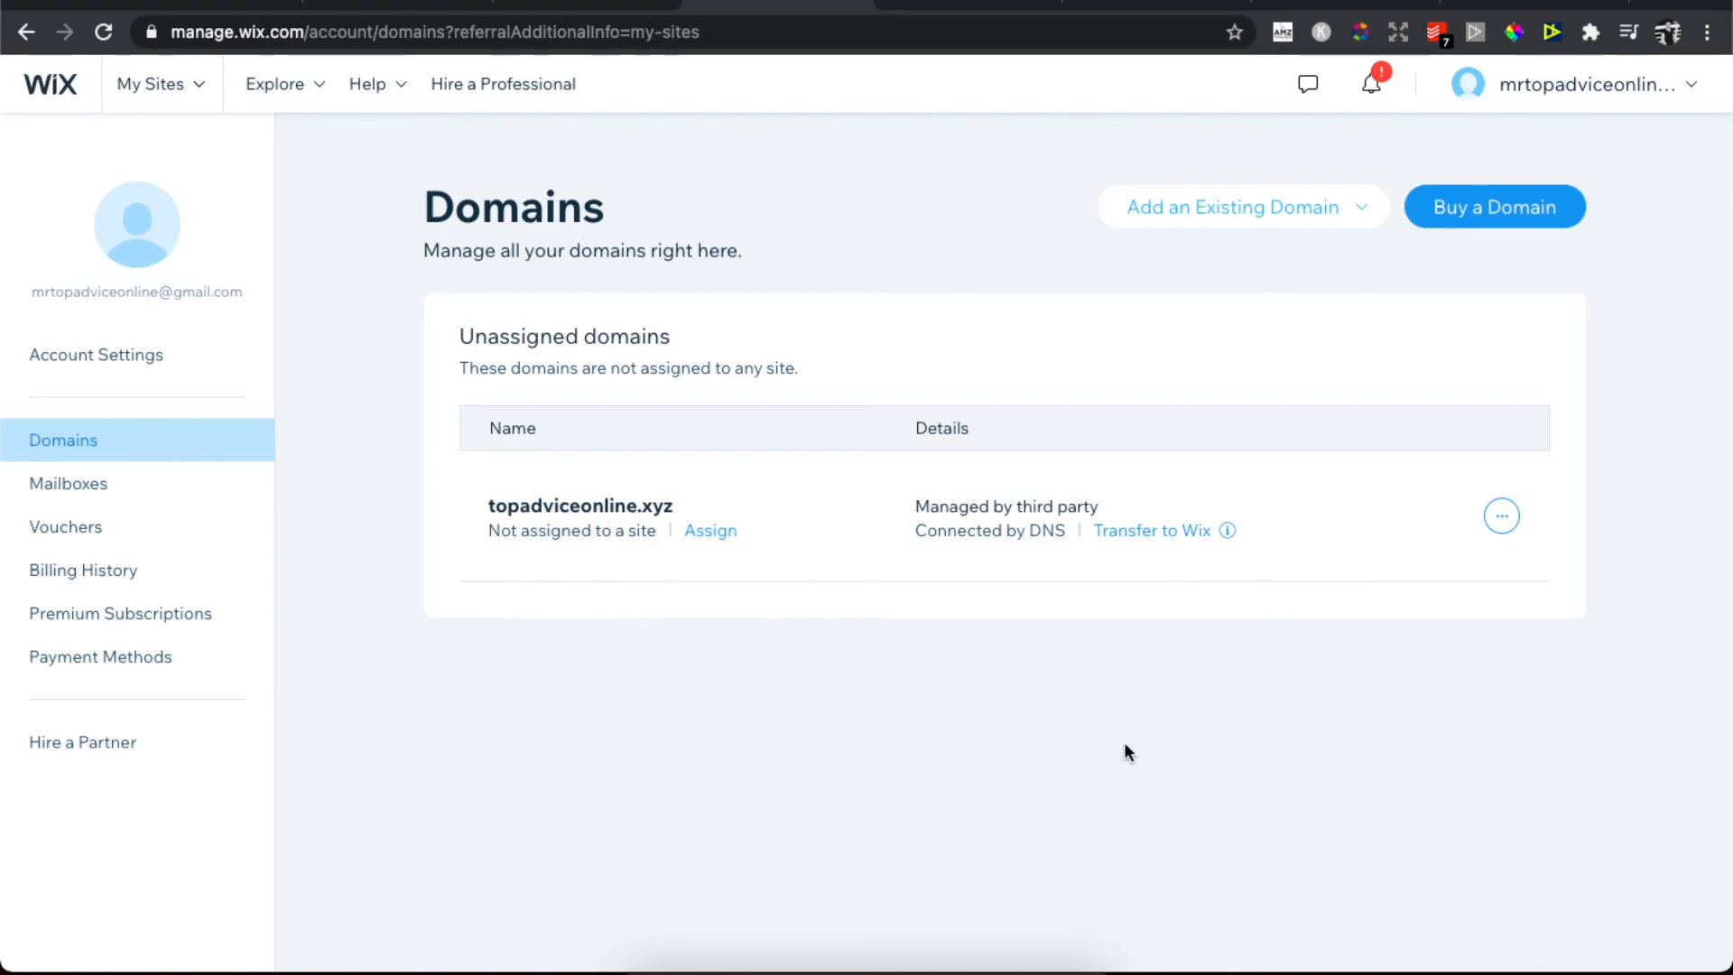
pyautogui.moveTo(1081, 744)
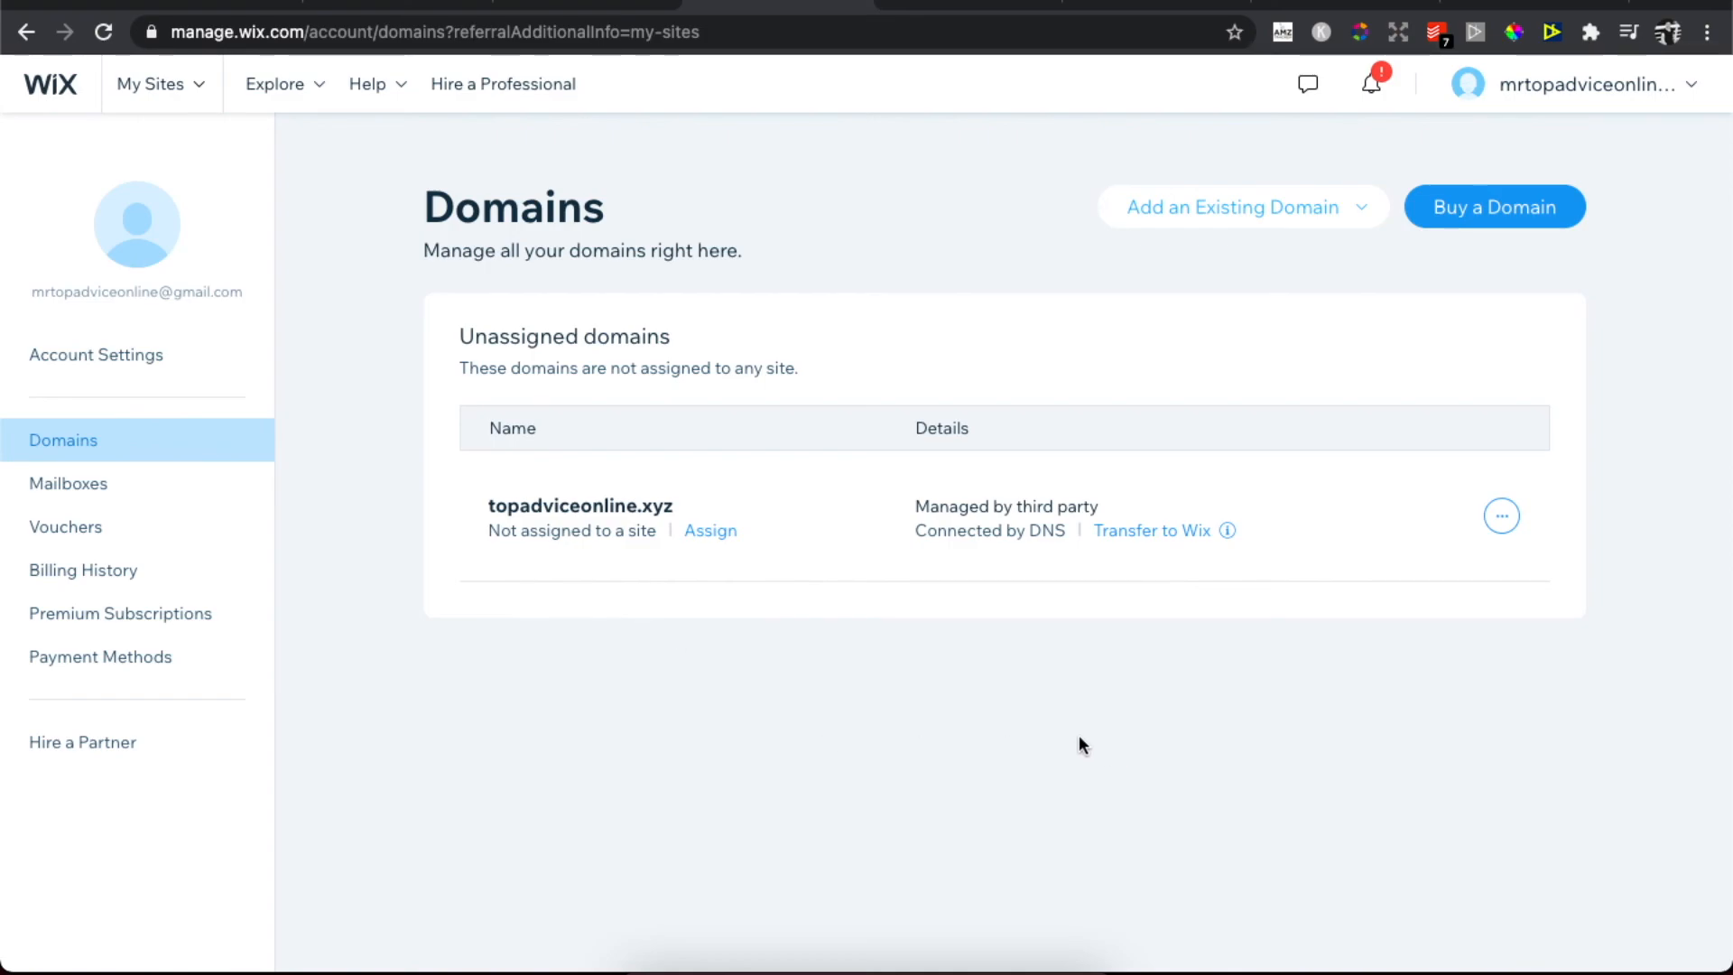
pyautogui.moveTo(891, 964)
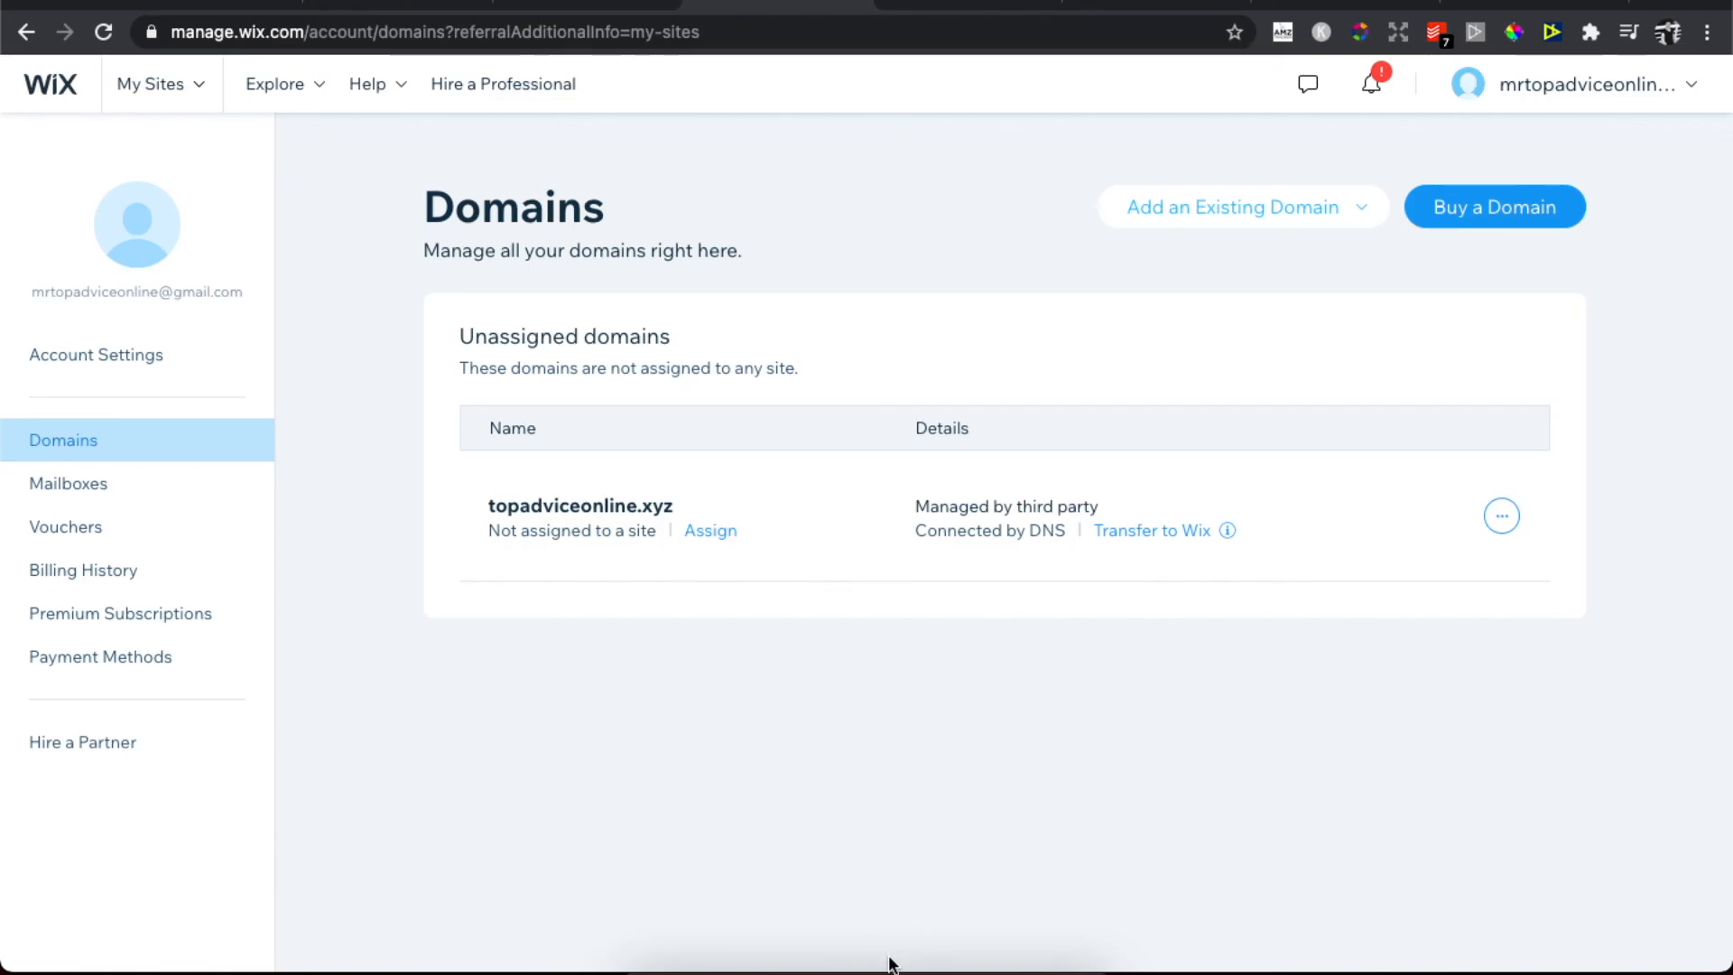